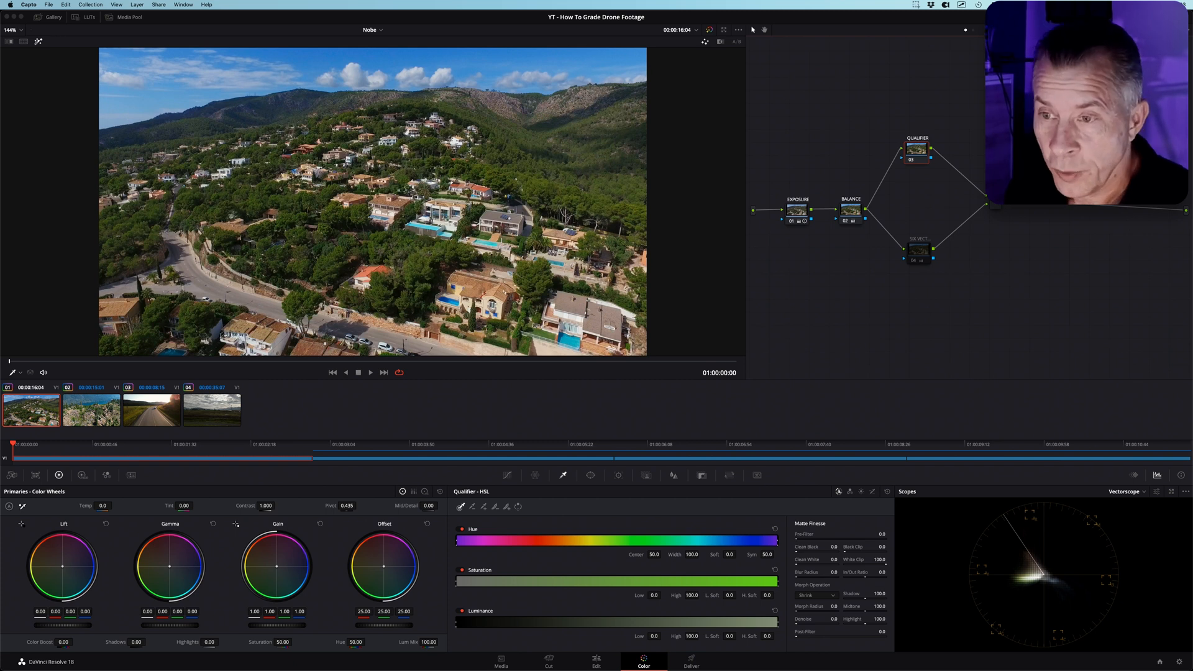
Preview the road sunset clip and House.MOV, then return to grading the hillside village clip
left_click(152, 409)
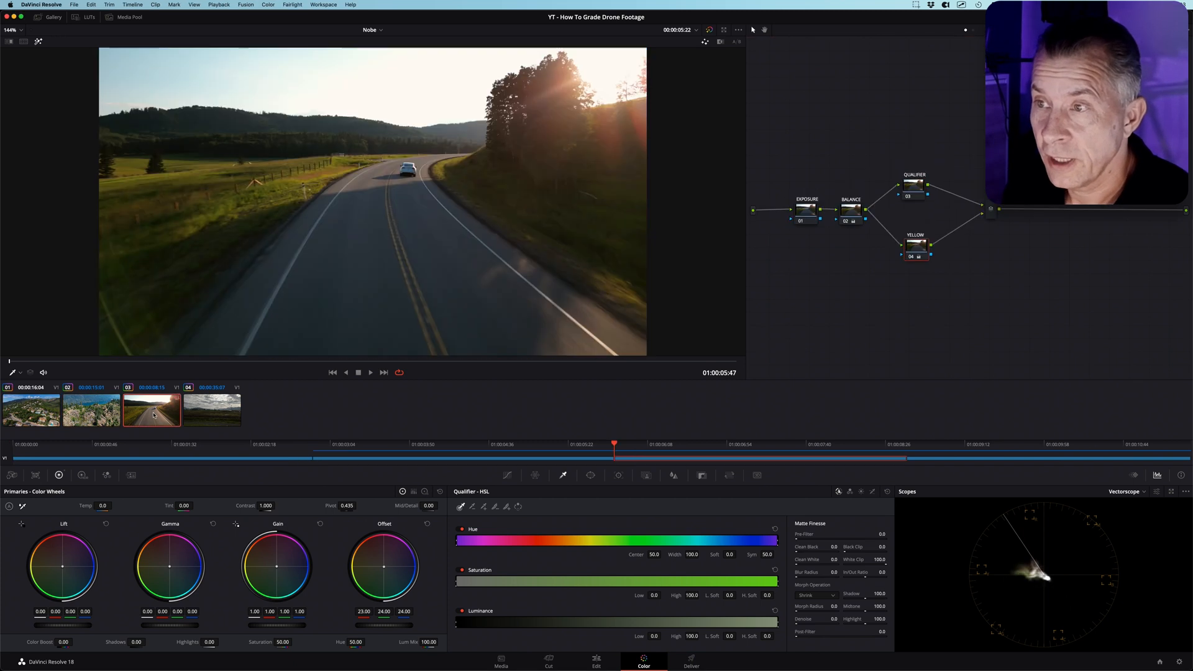
left_click(212, 410)
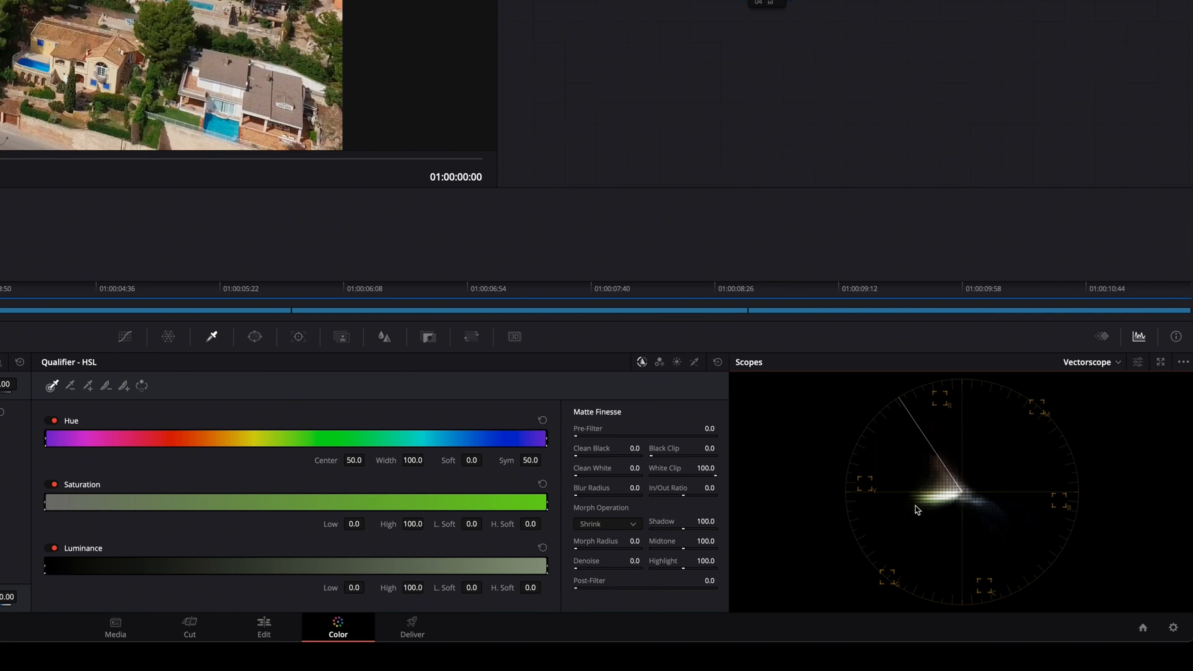
mouse_move(944, 519)
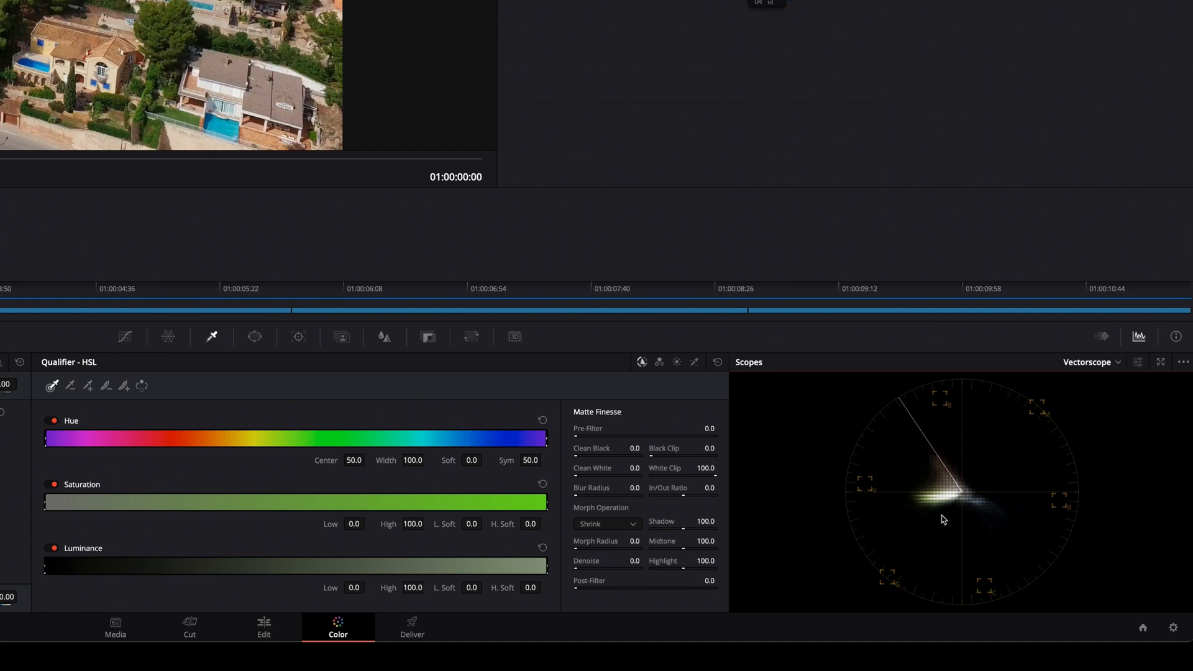
mouse_move(979, 512)
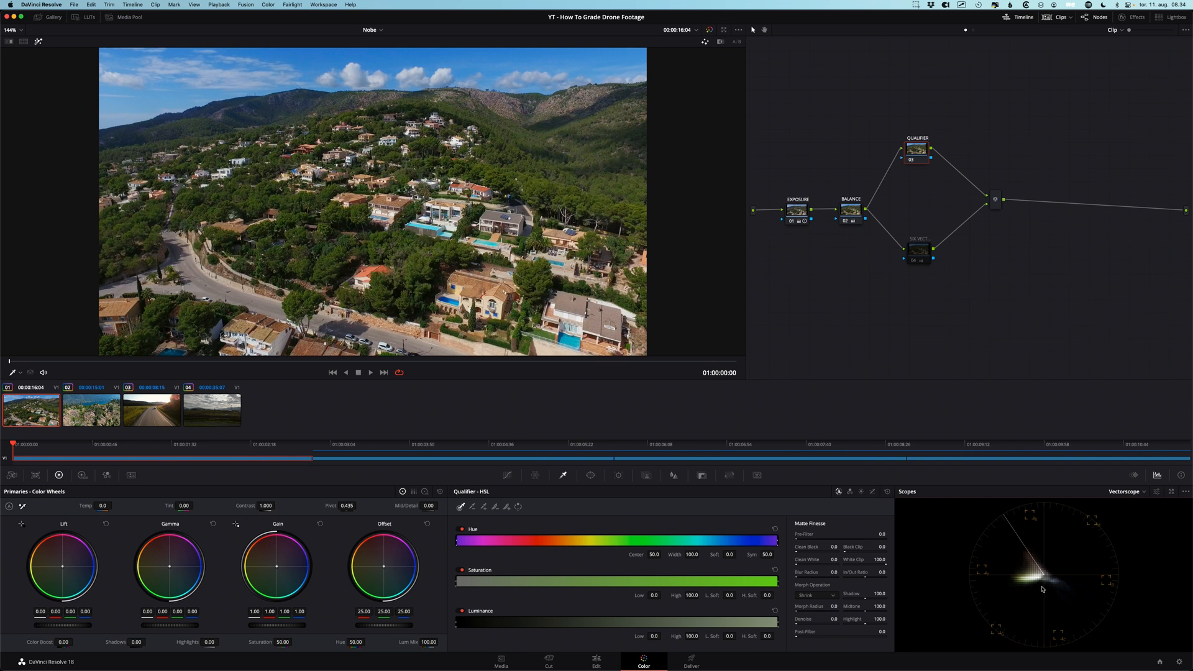
mouse_move(783, 322)
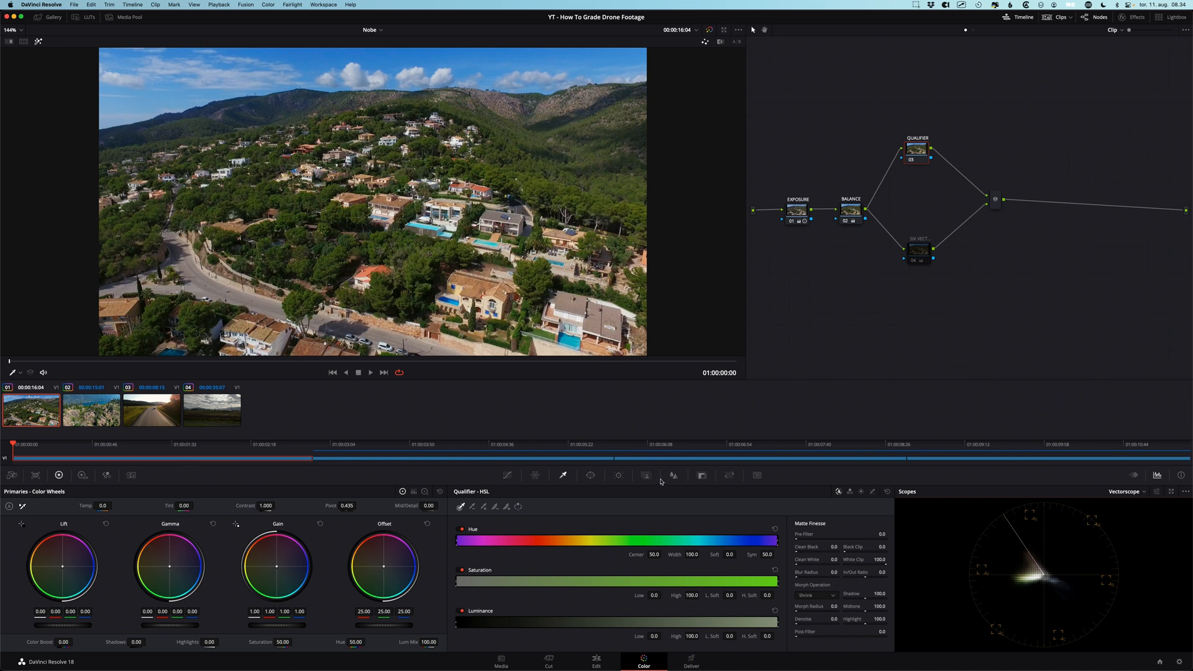
mouse_move(600, 643)
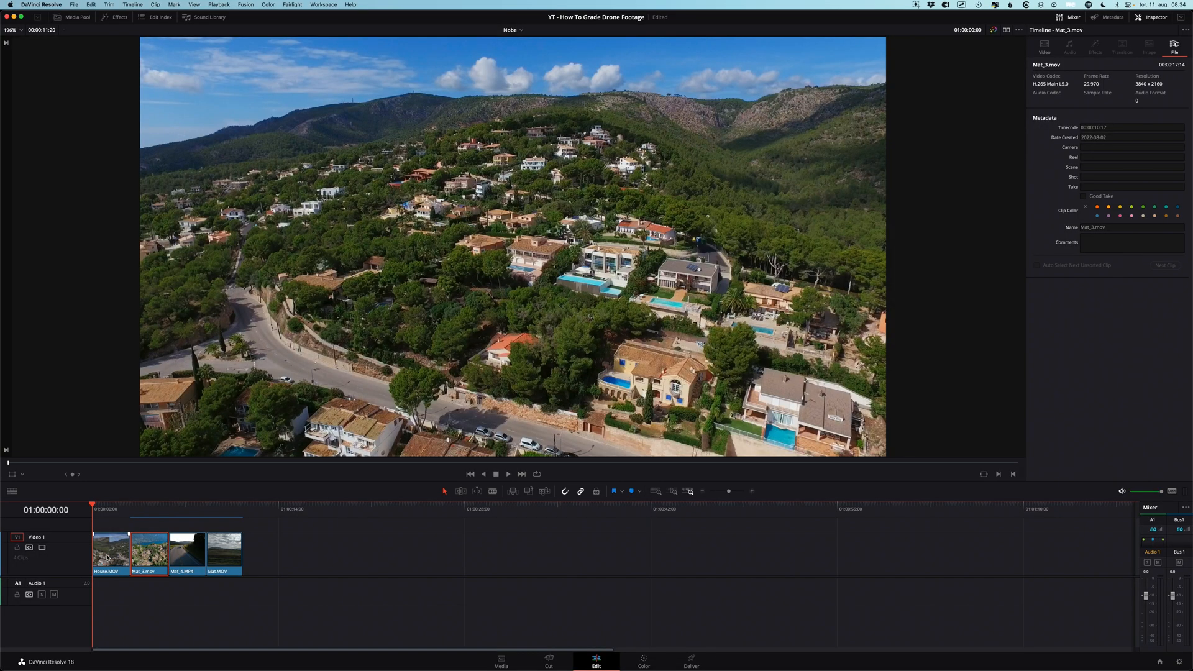
left_click(111, 548)
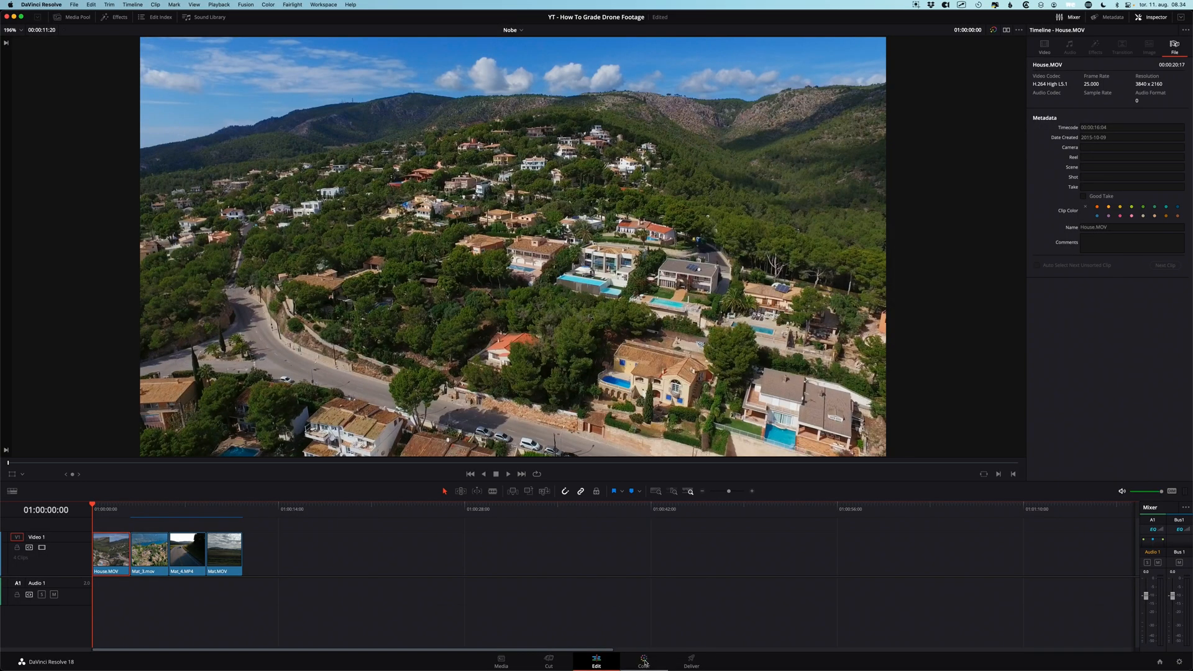
left_click(644, 658)
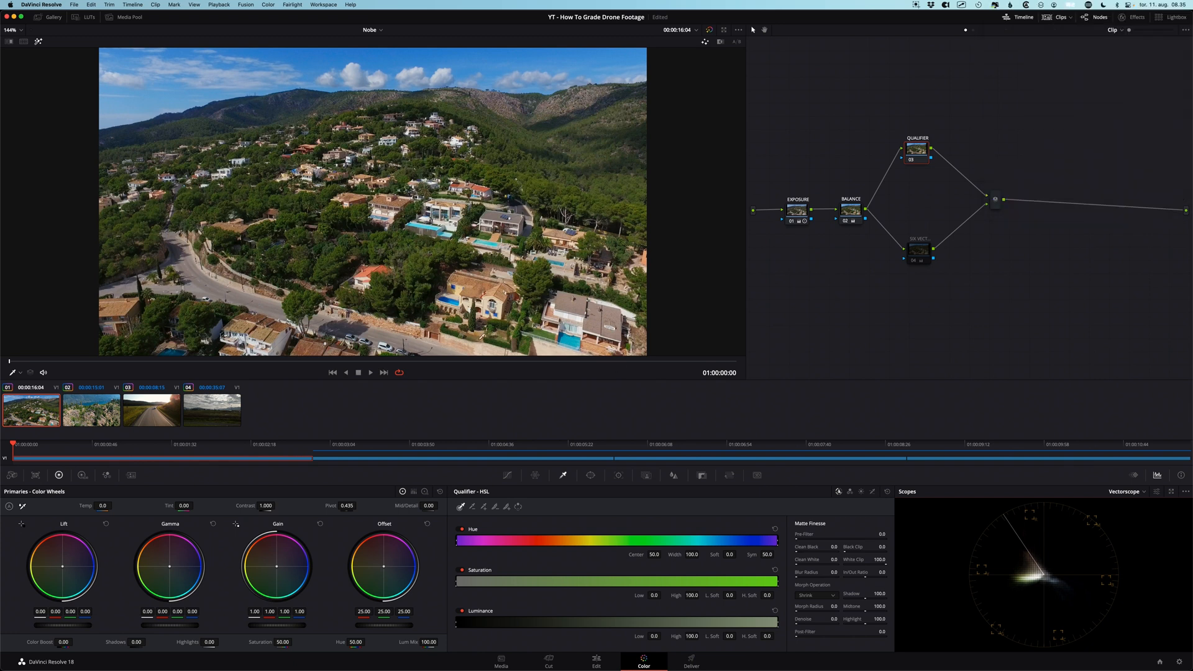
mouse_move(834, 227)
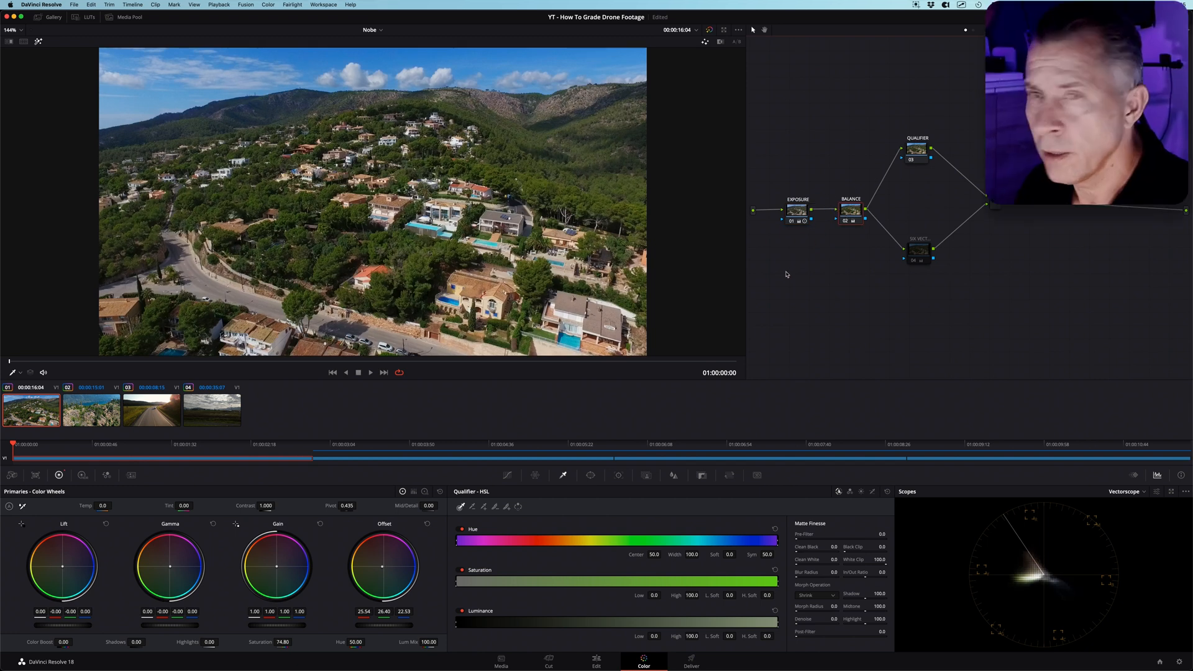
mouse_move(814, 264)
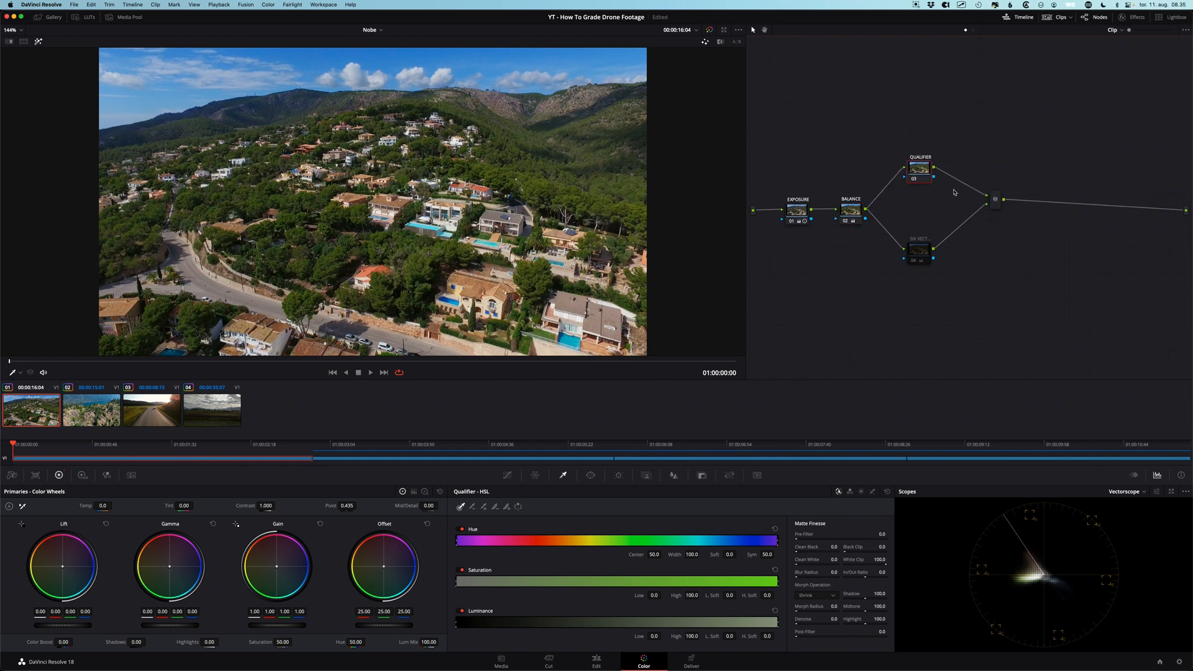
mouse_move(588, 196)
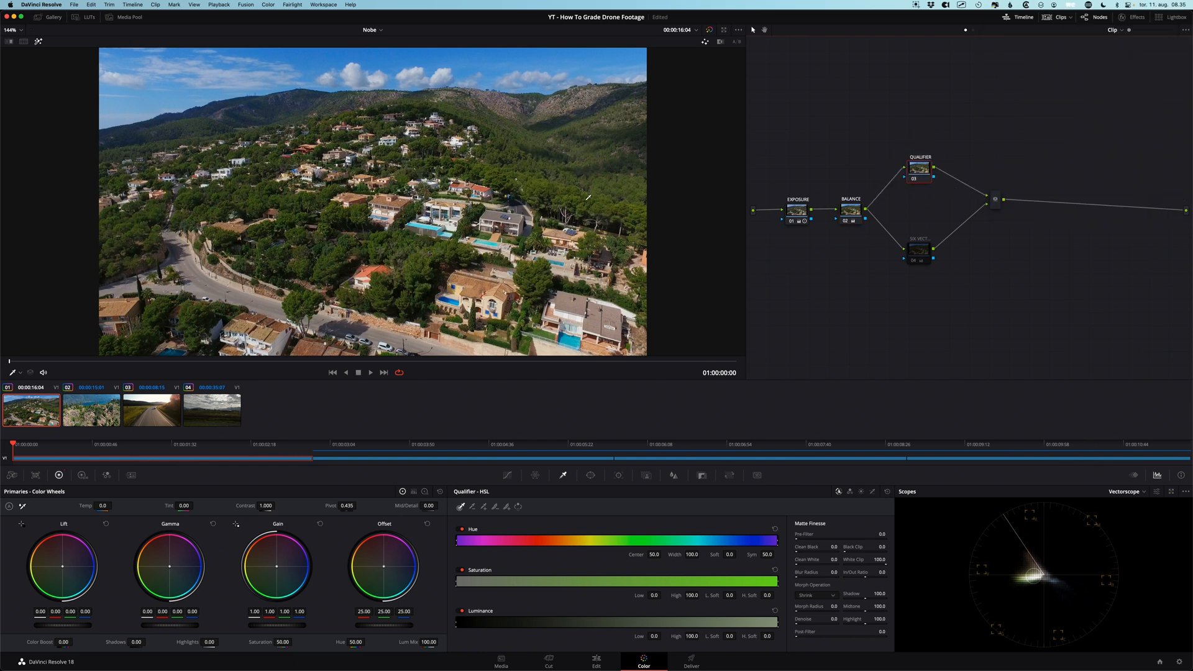
mouse_move(548, 201)
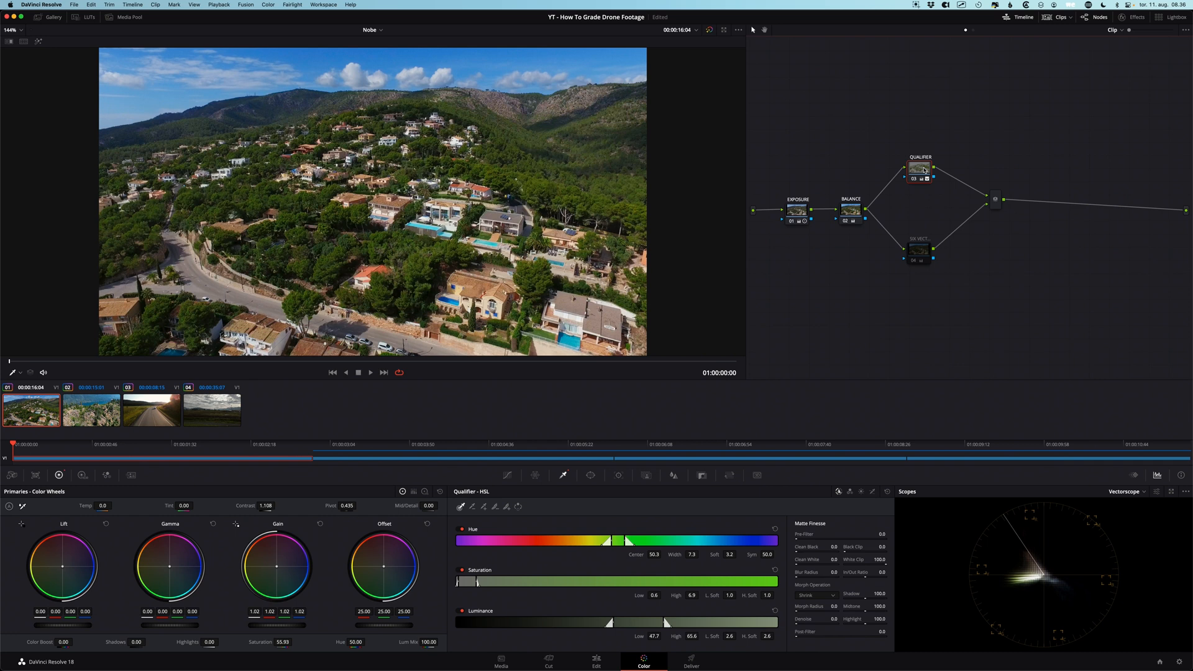
Disable the QUALIFIER node to compare the image without its narrow green-hue key
left_click(919, 167)
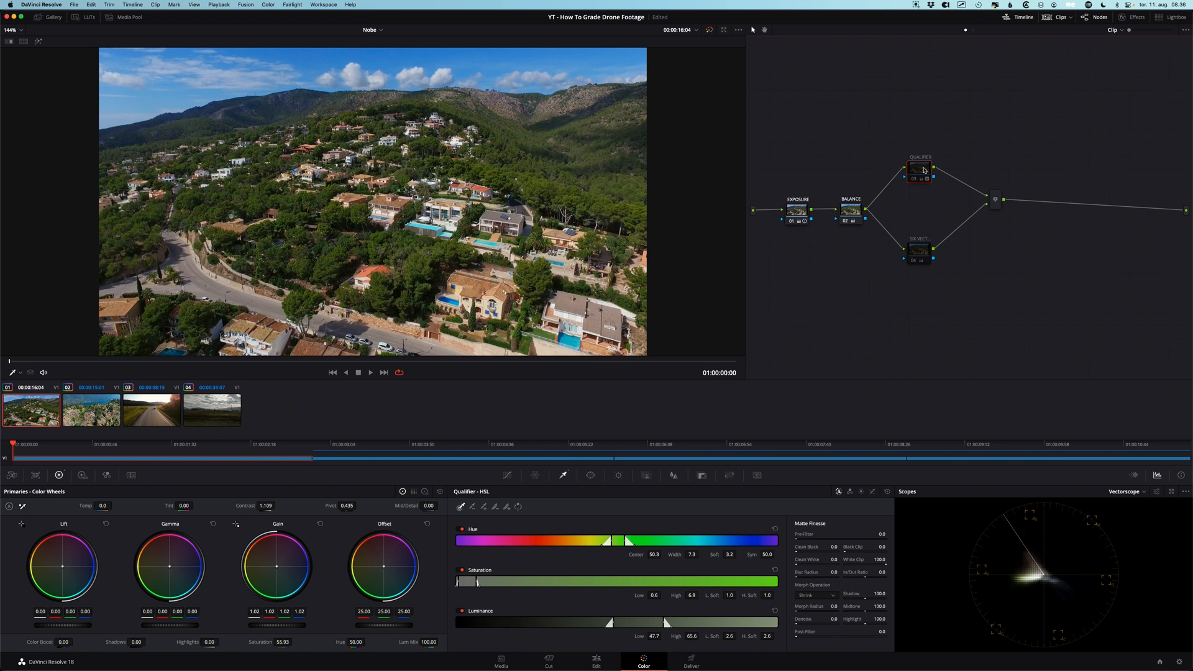
Re-enable the QUALIFIER node and play the chattering matte example
left_click(919, 169)
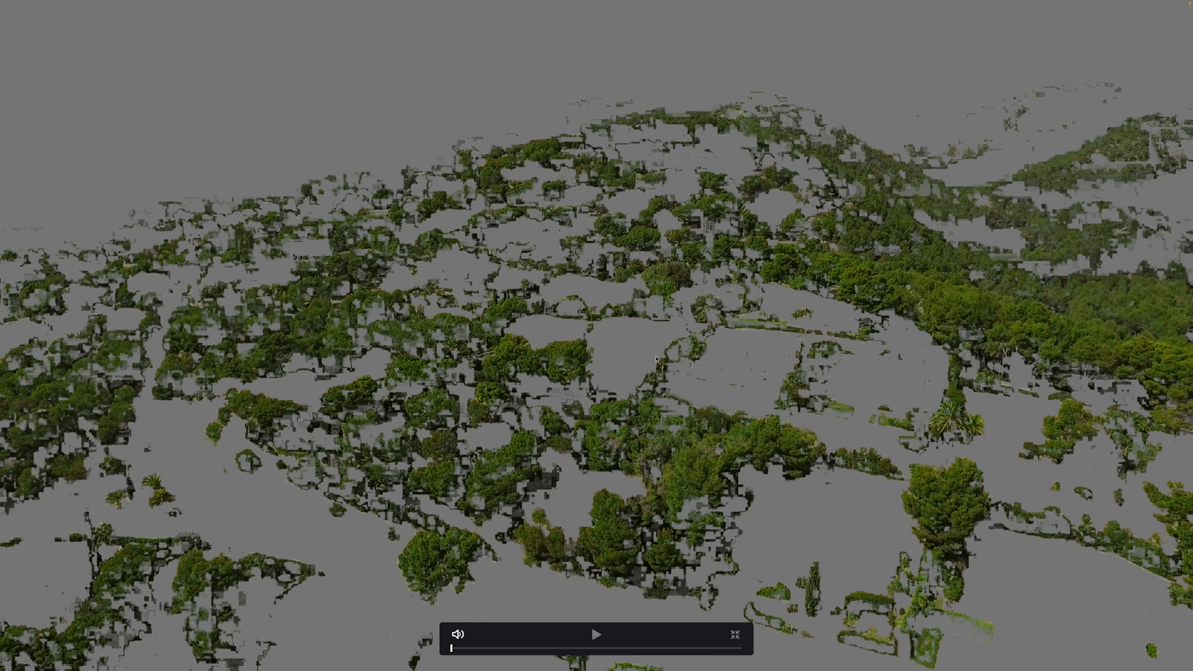
left_click(596, 634)
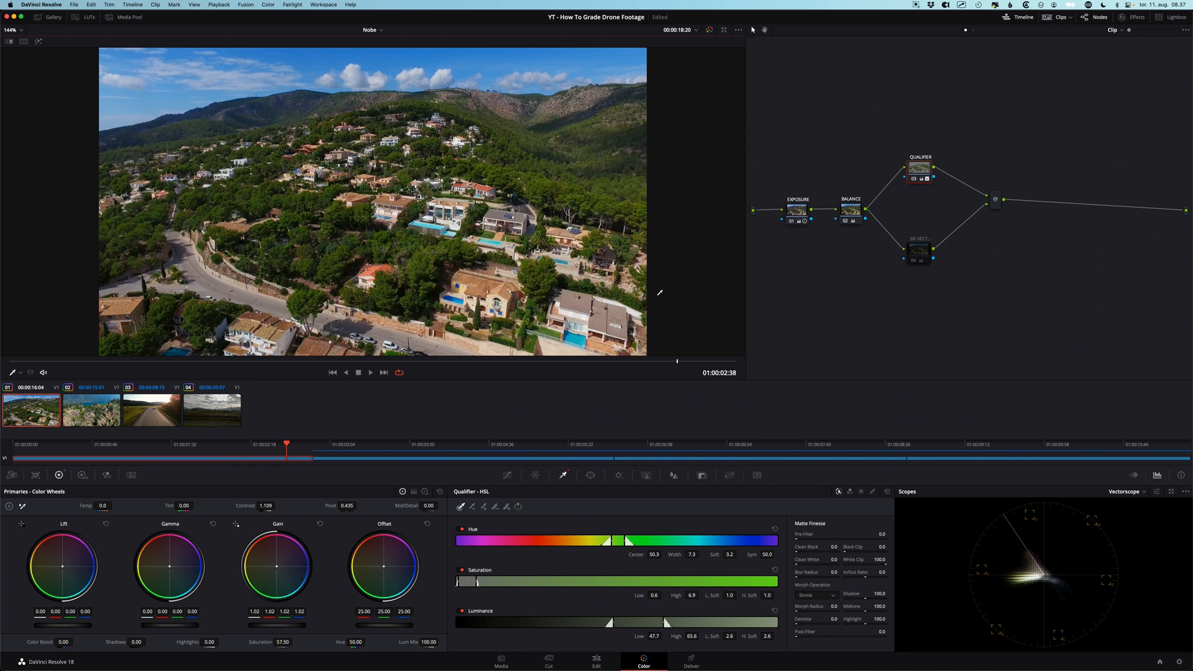
mouse_move(673, 301)
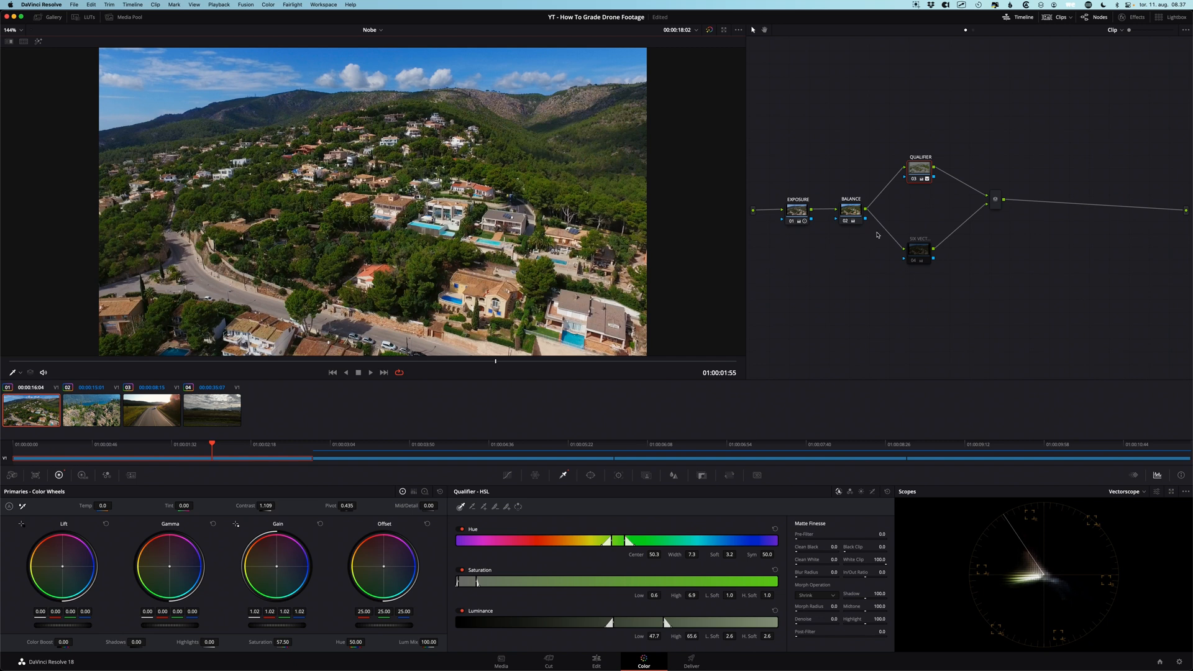
mouse_move(918, 251)
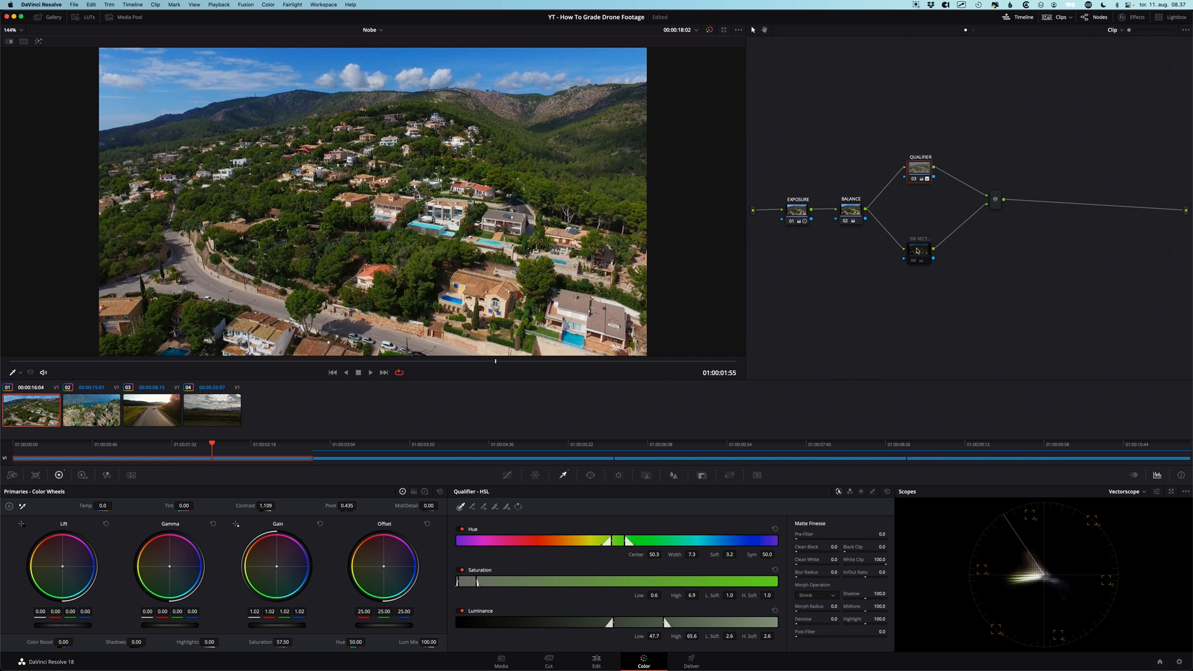
mouse_move(918, 251)
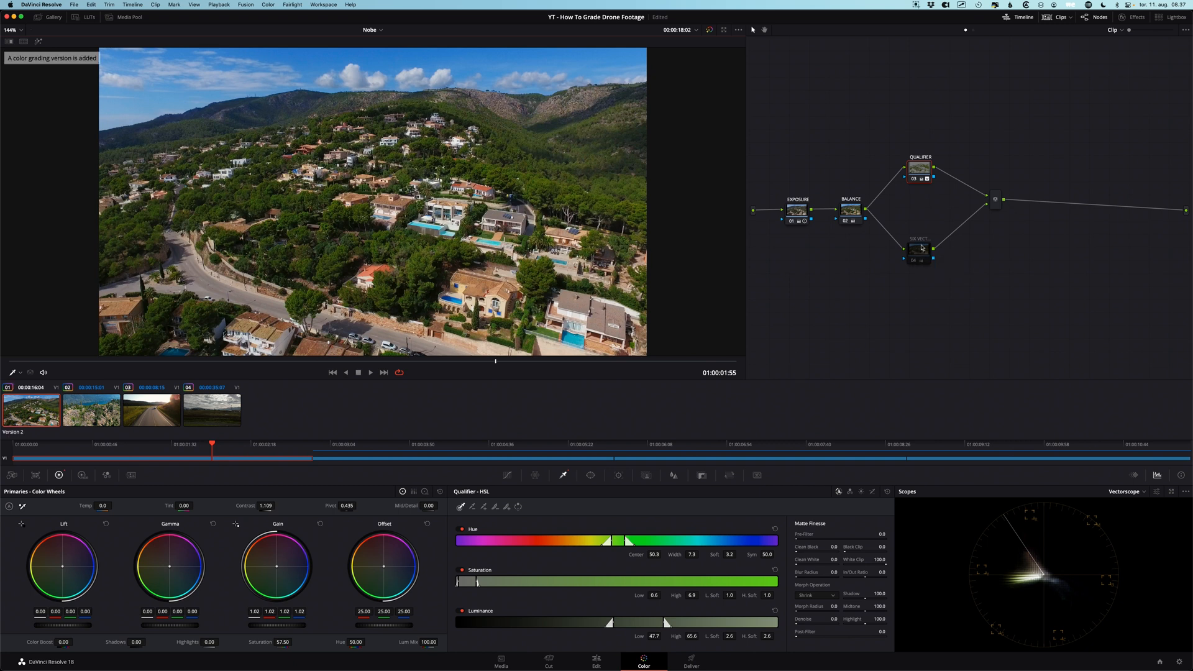
Make the six-vector node the active node and bring up the grading commands menu
left_click(920, 167)
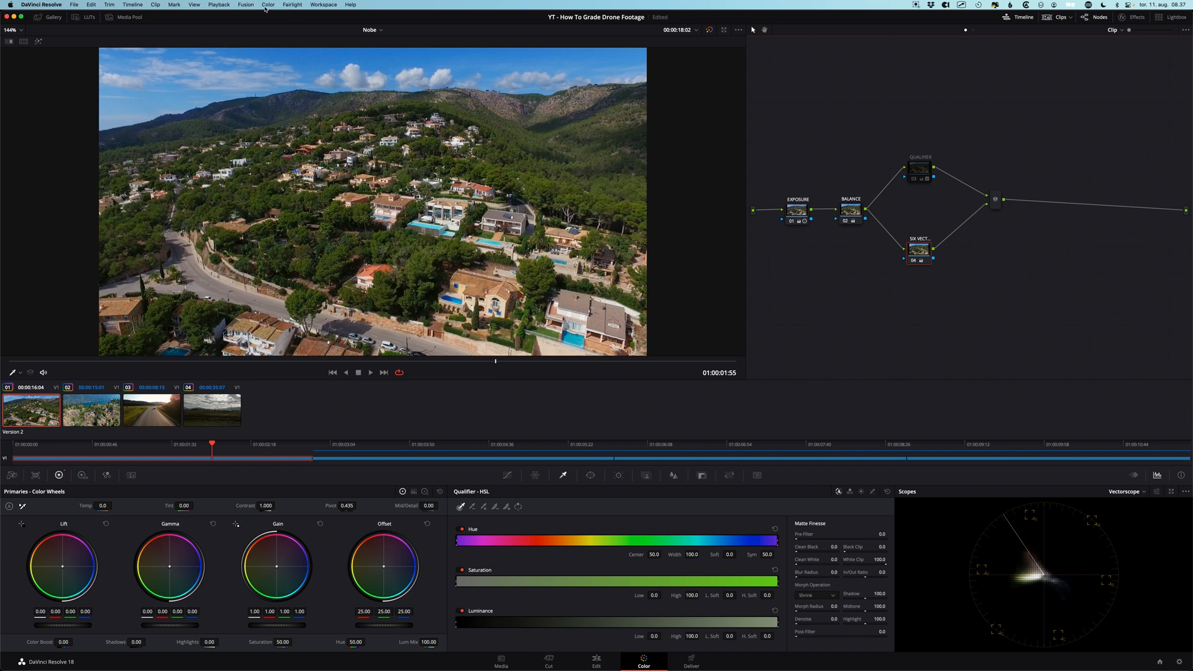
left_click(267, 5)
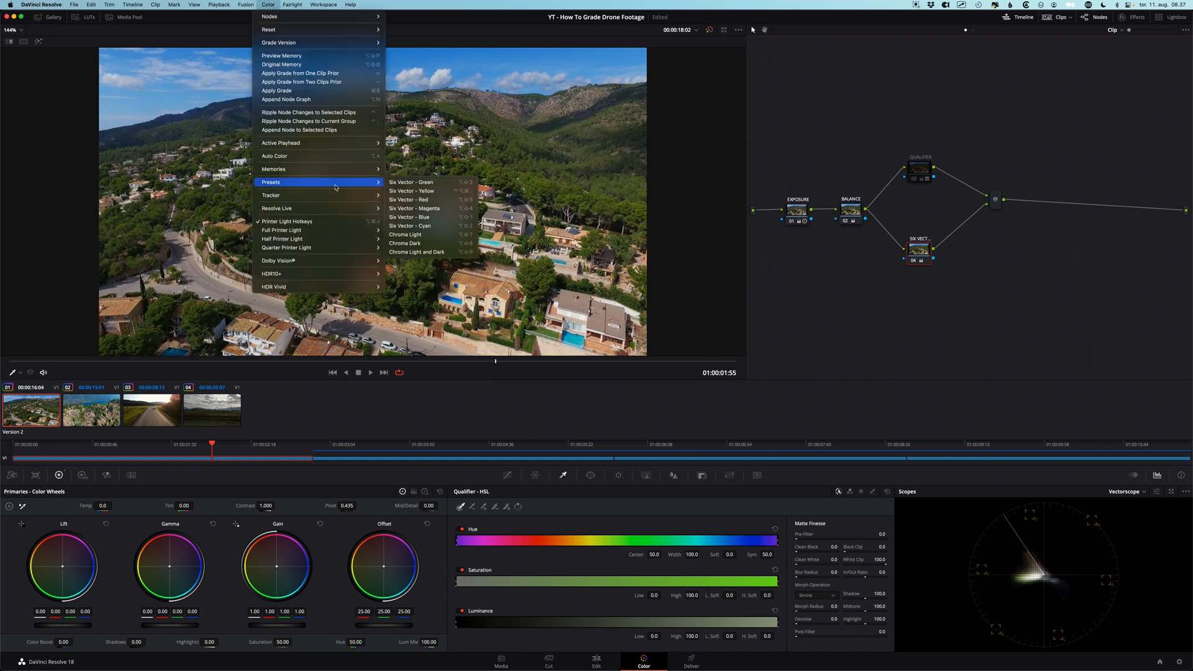
mouse_move(415, 200)
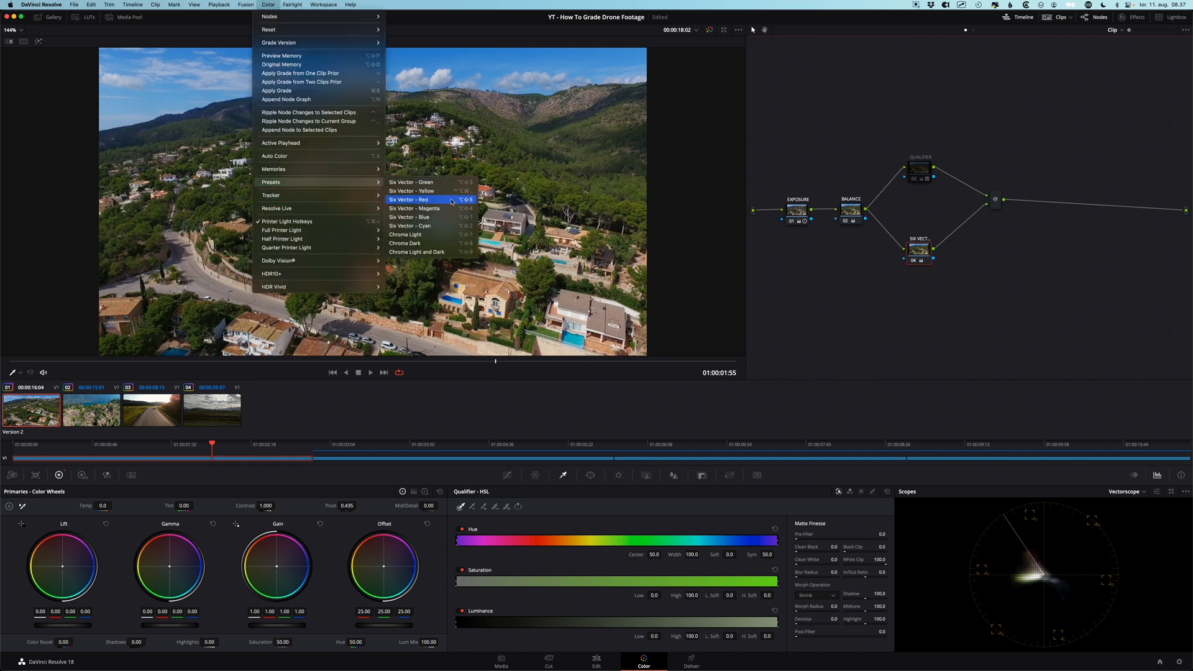
mouse_move(410, 217)
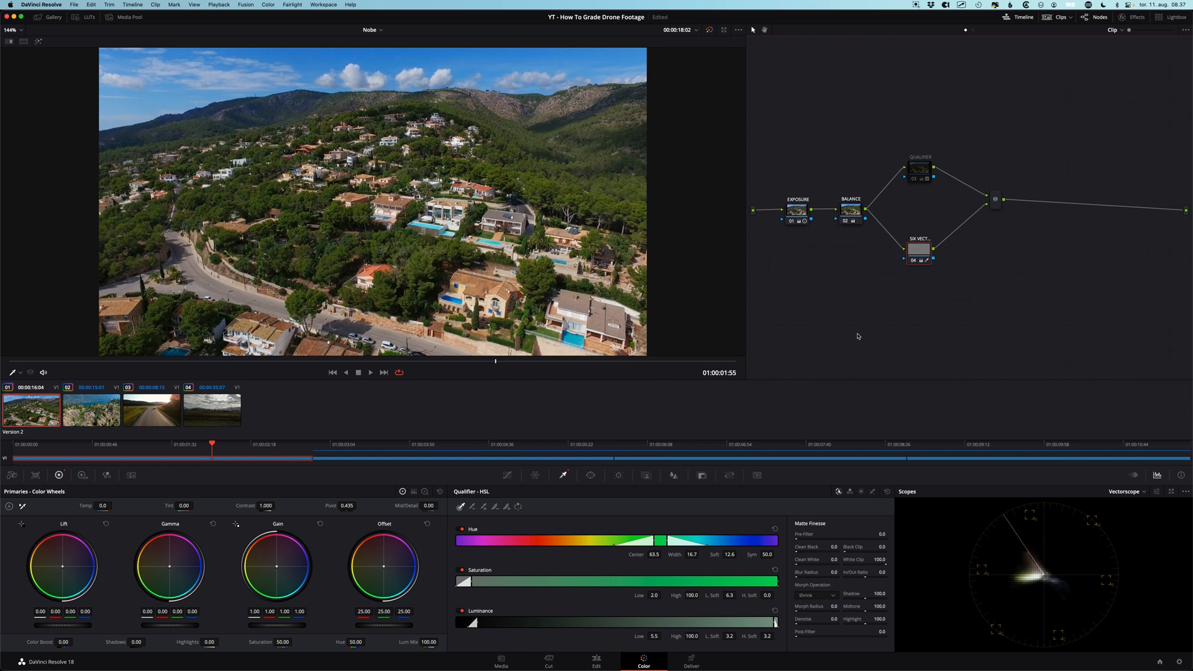
mouse_move(820, 288)
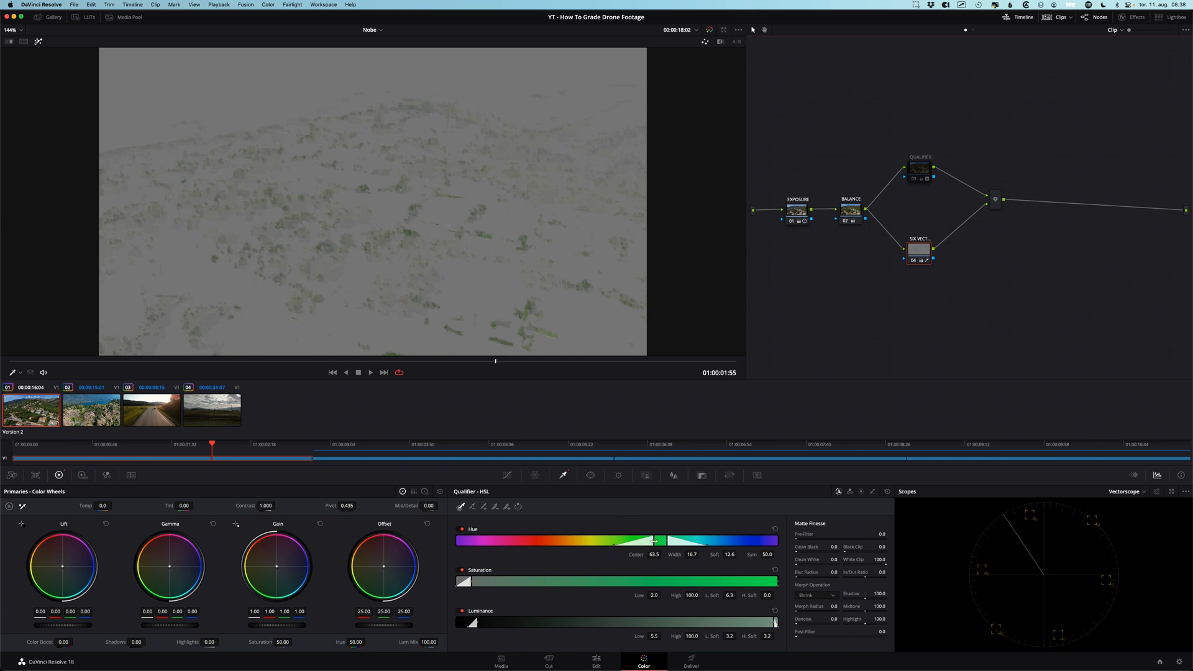
Widen the six-vector green key's hue range to width 24.1, centred at 59.5
left_click_drag(670, 541, 645, 541)
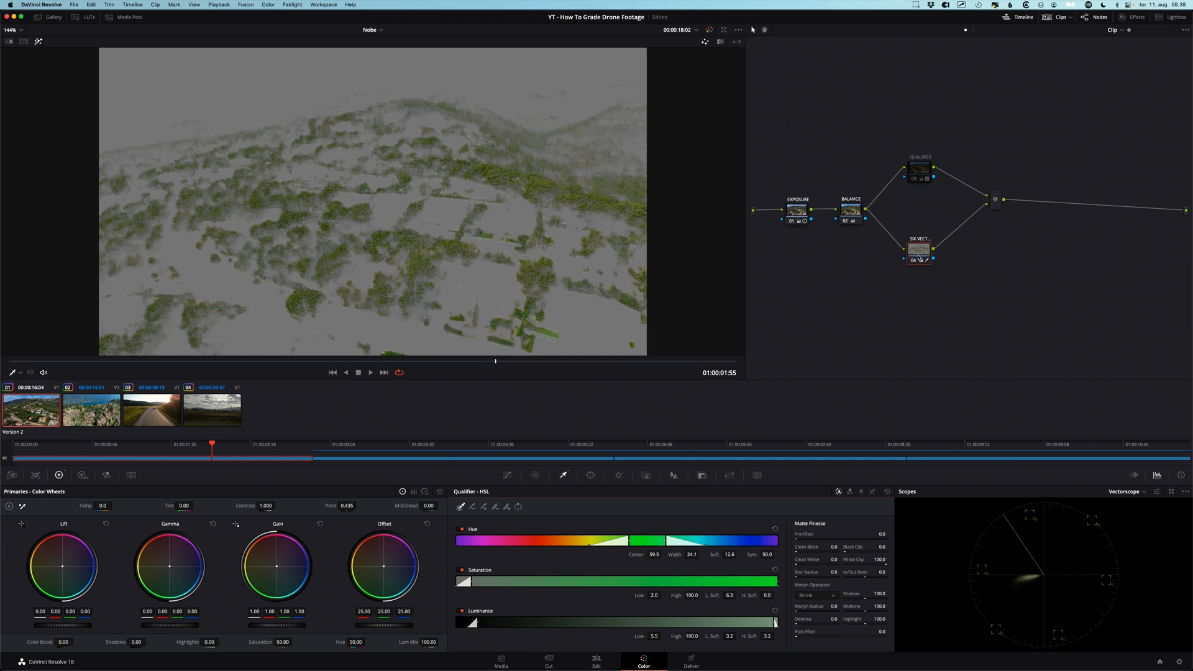
left_click(919, 169)
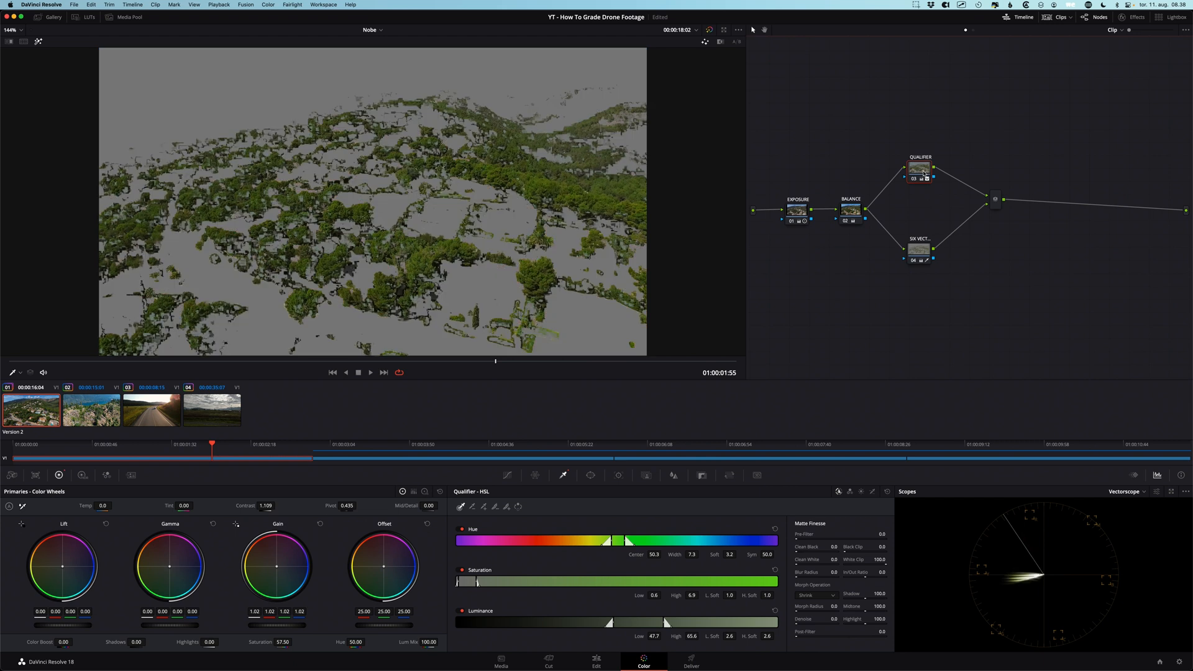
Select the SIX VECT node and confirm pasting the Six Vector - Green preset attributes
left_click(920, 169)
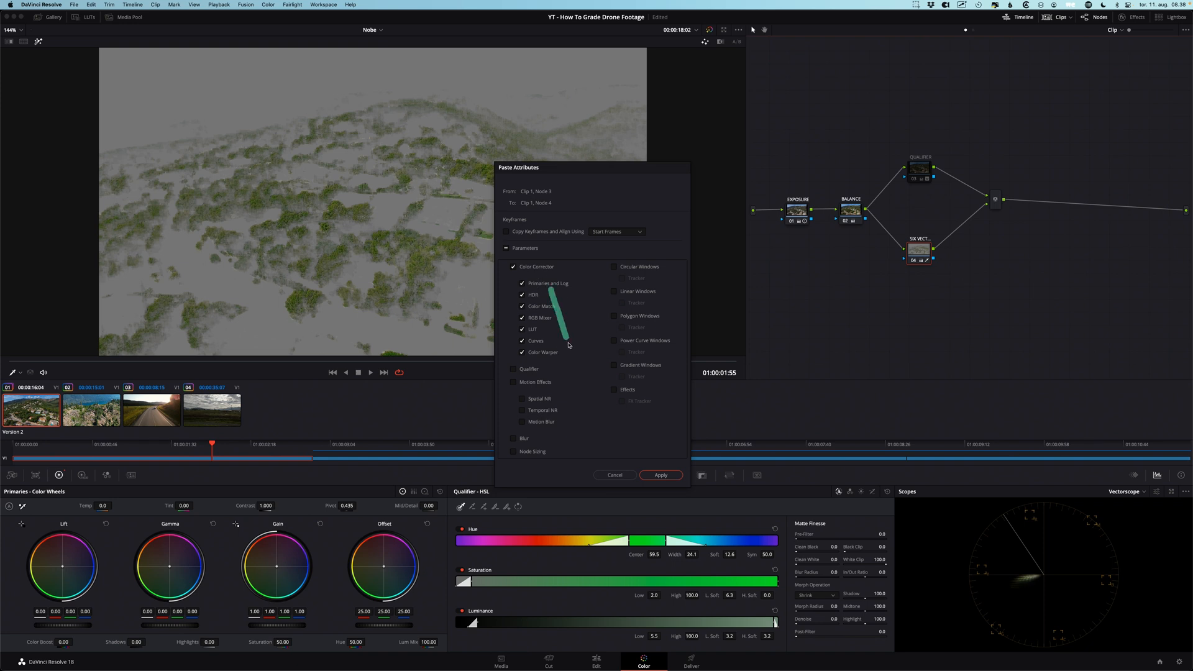
left_click(660, 475)
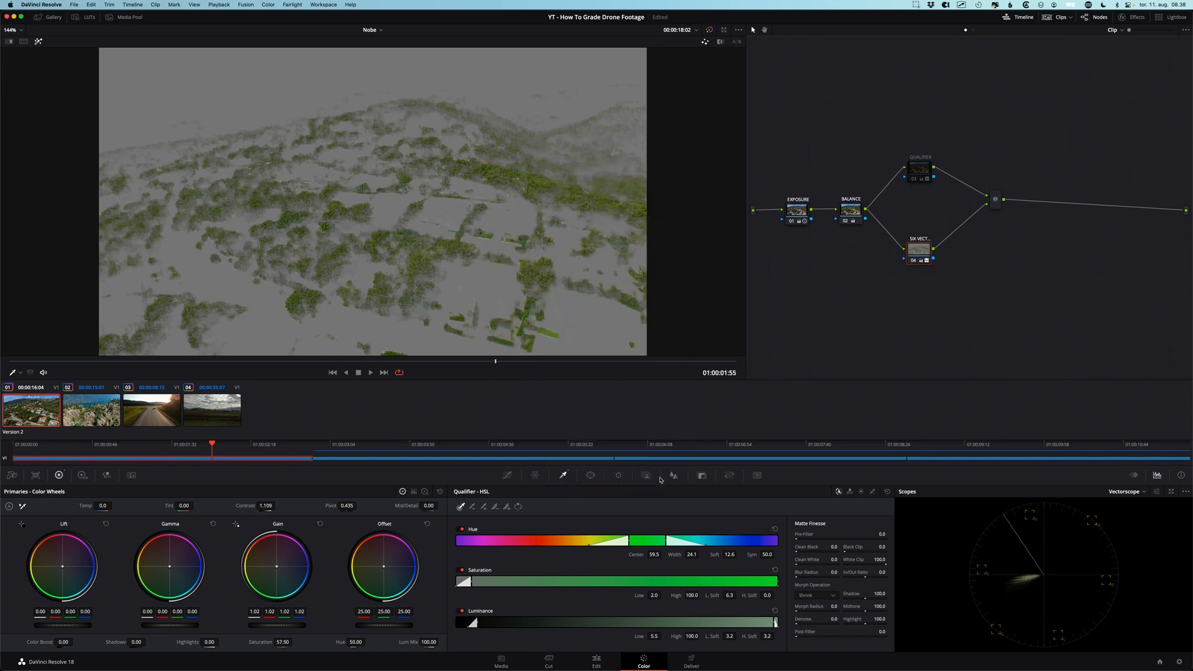
mouse_move(709, 207)
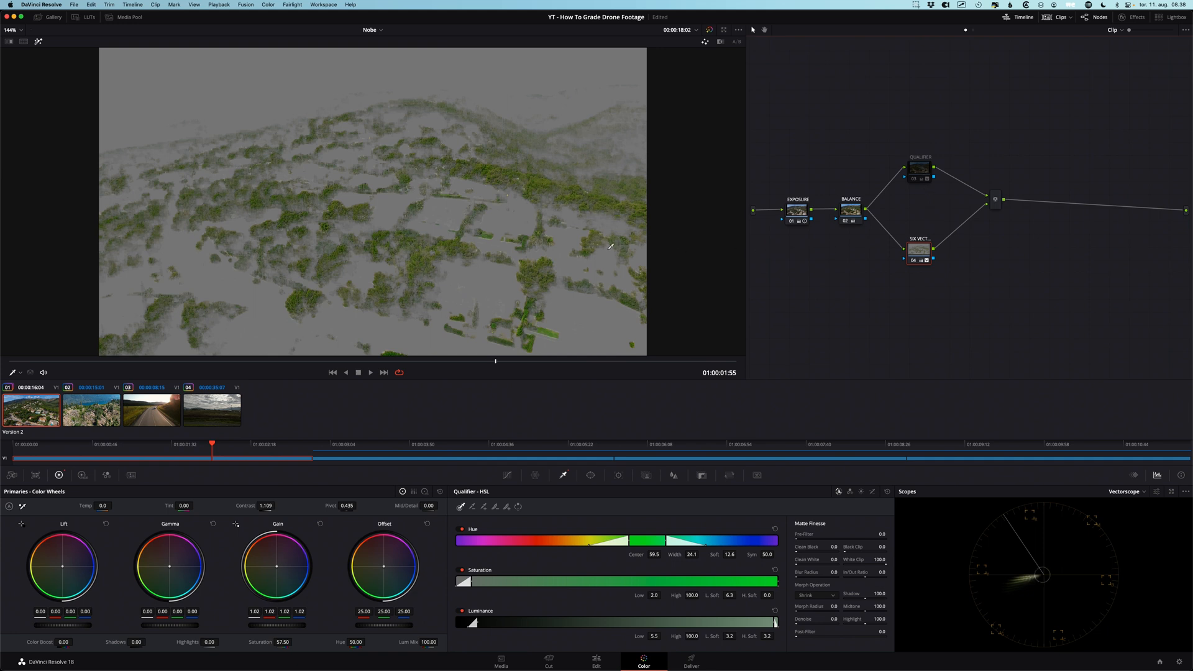
mouse_move(637, 240)
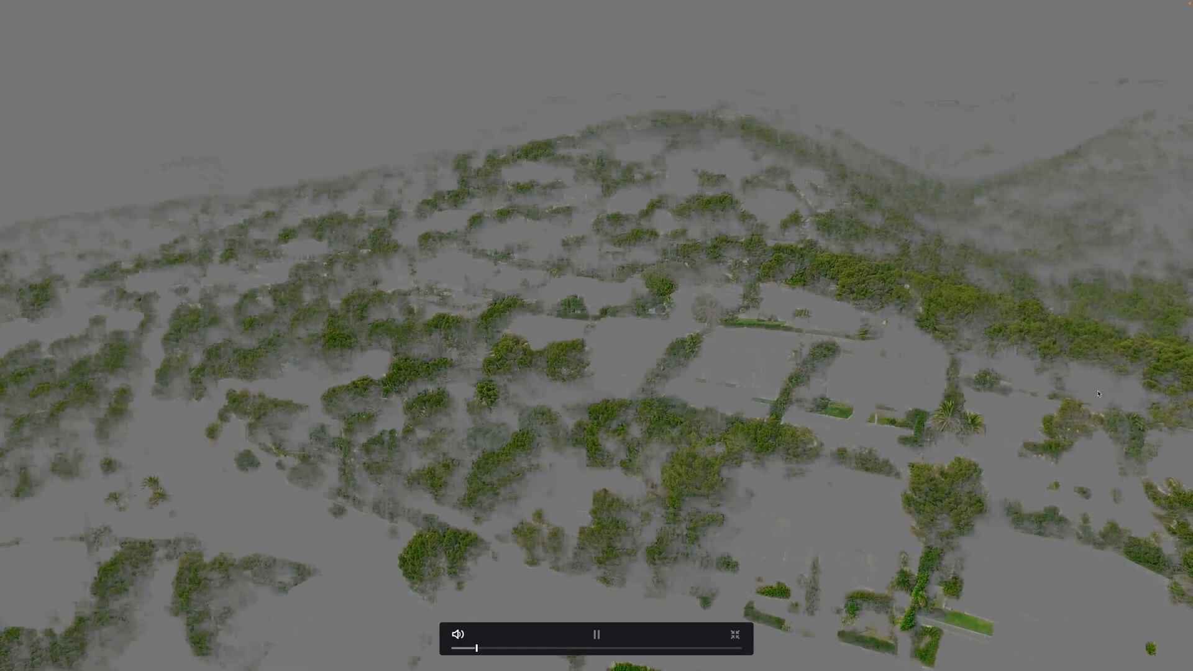
Turn off Highlight mode to view the graded village clip in full colour
left_click(596, 635)
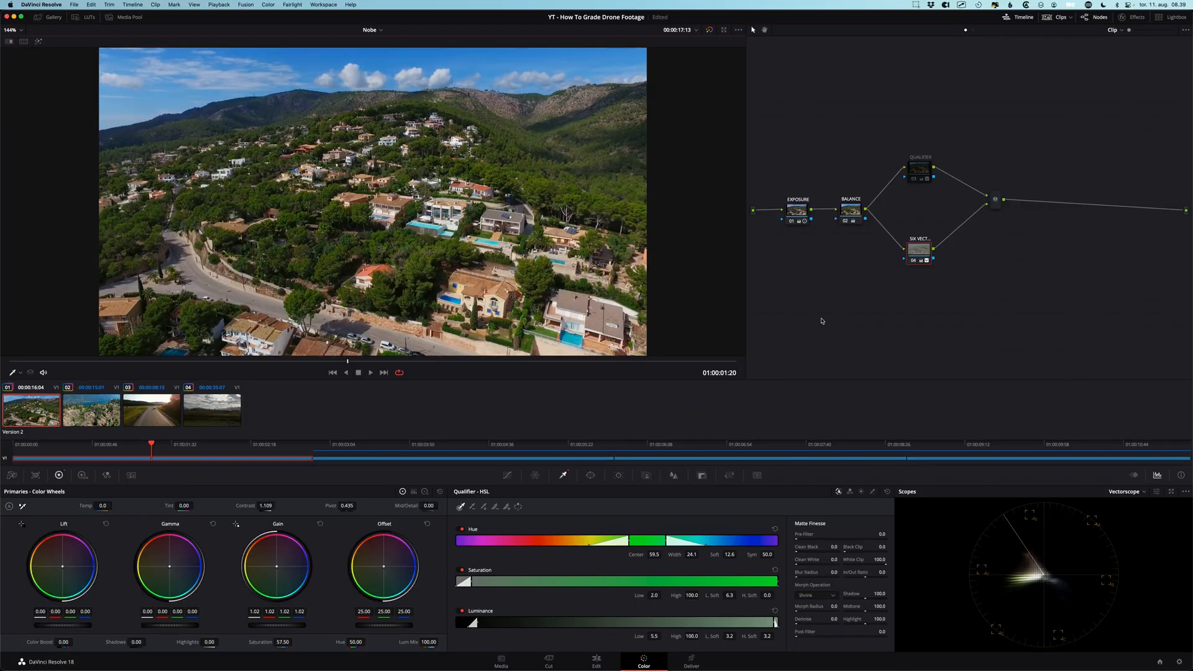
Switch to drone clip 02 and select its QUALIFIER node
left_click(91, 409)
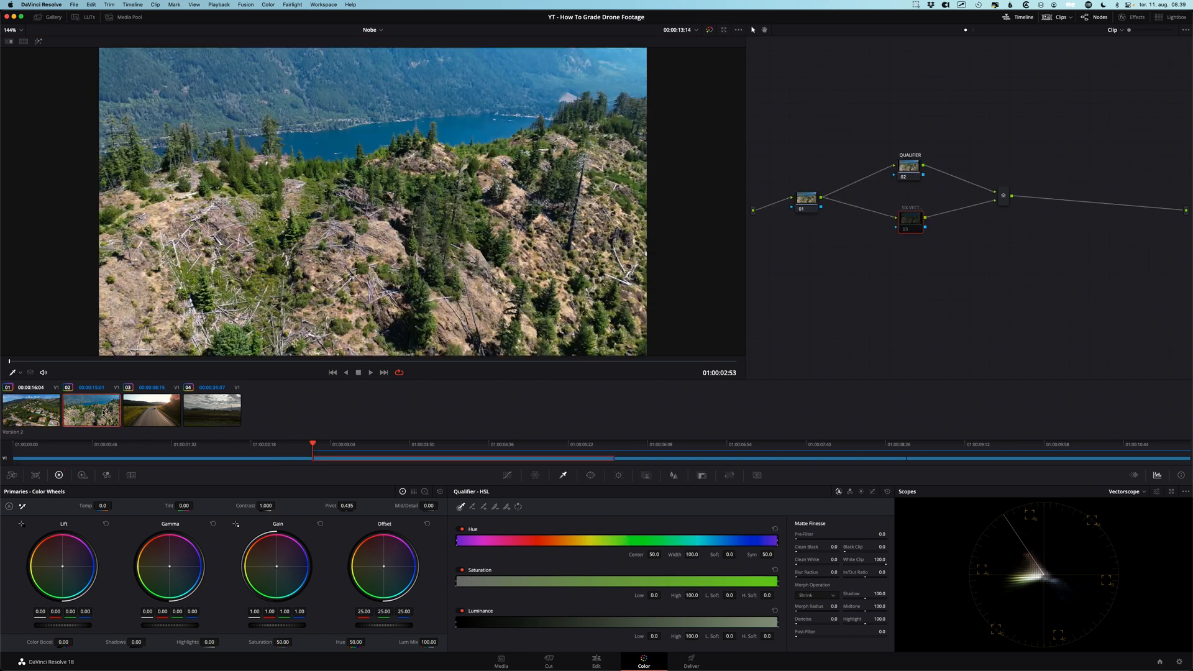
left_click(910, 166)
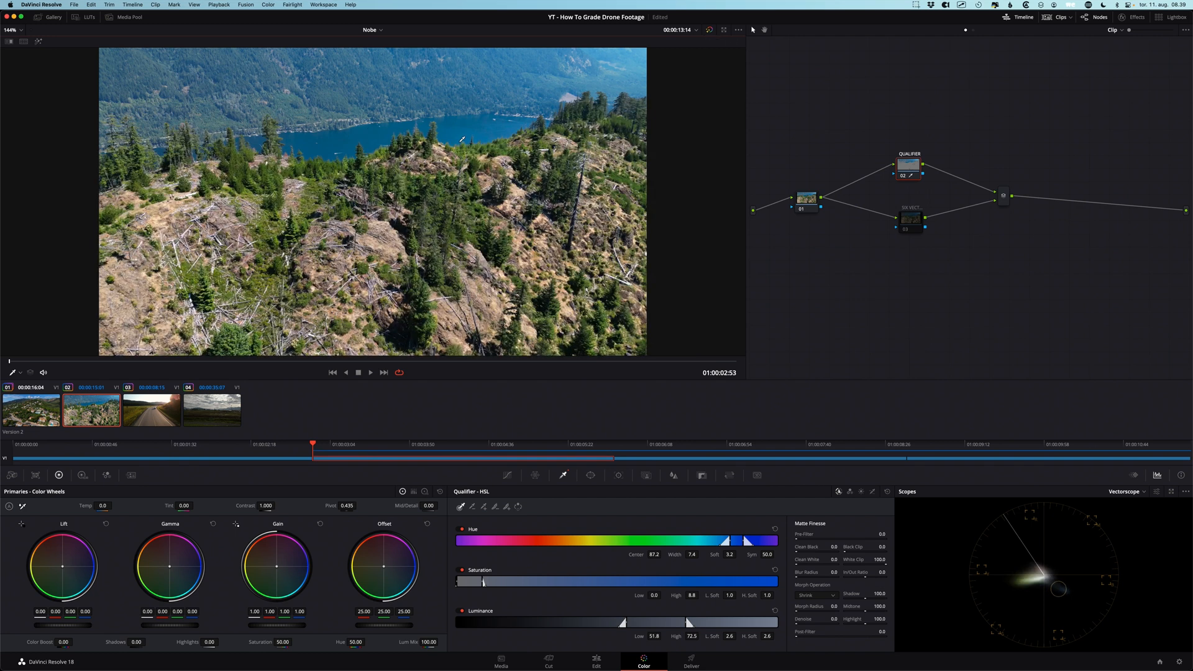
mouse_move(706, 188)
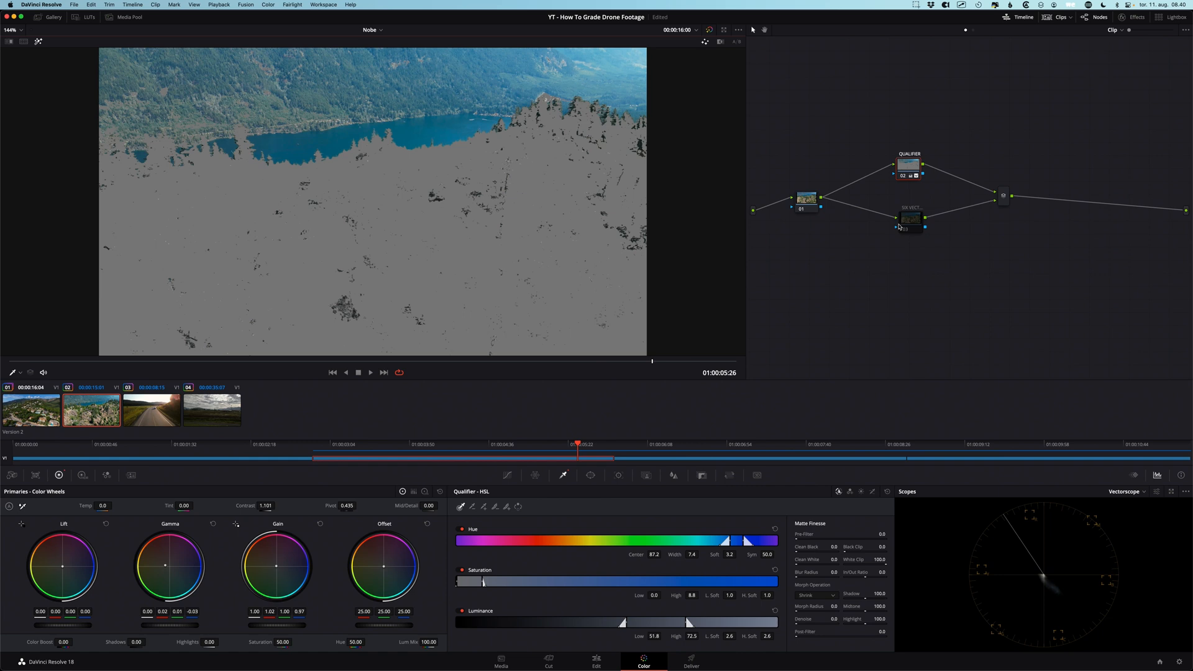
mouse_move(909, 165)
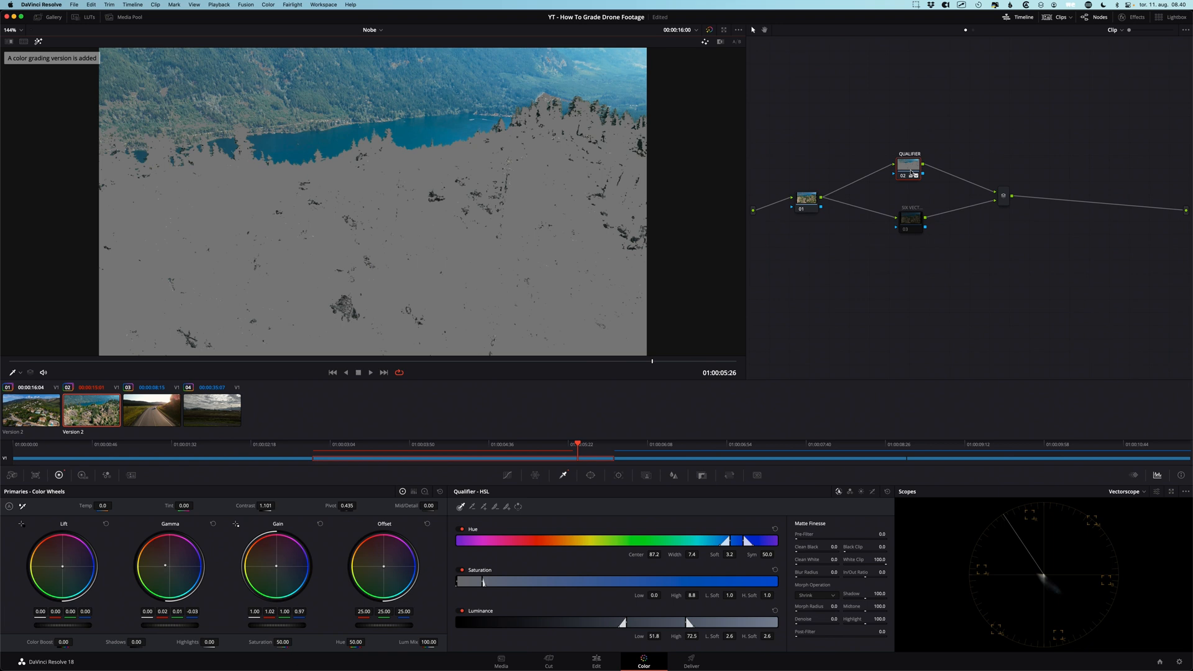
Turn off the Highlight view so the lake clip shows in full colour
left_click(909, 220)
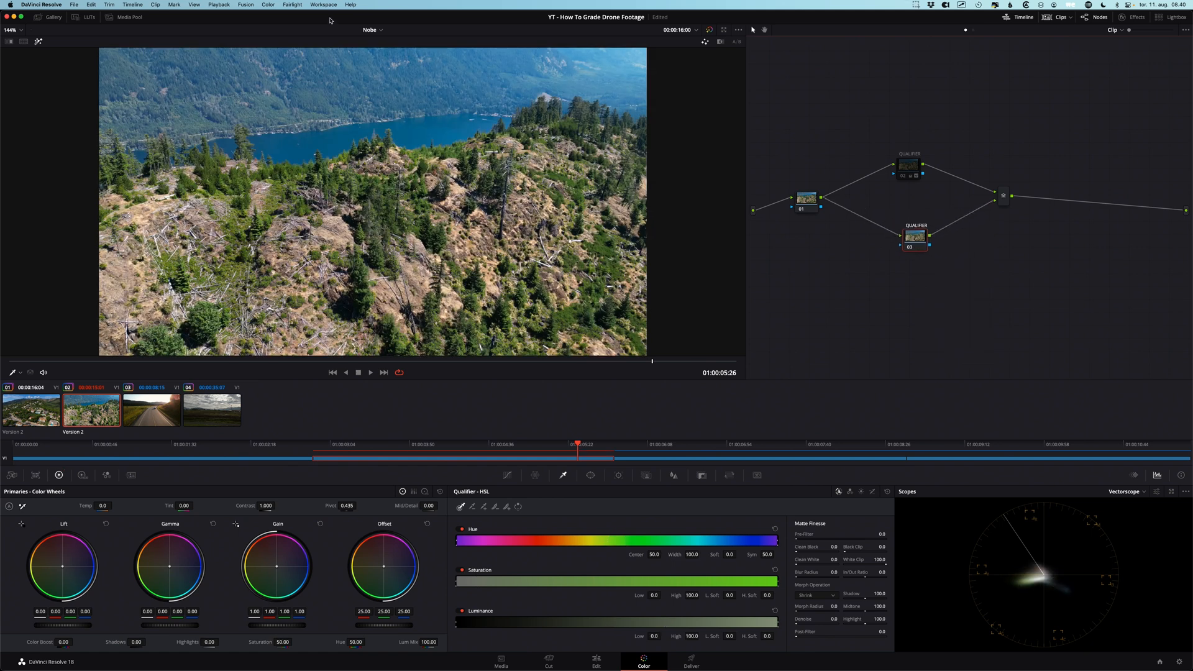
Apply the Six Vector - Blue preset to node 03, pasting the upper node's corrections
left_click(268, 4)
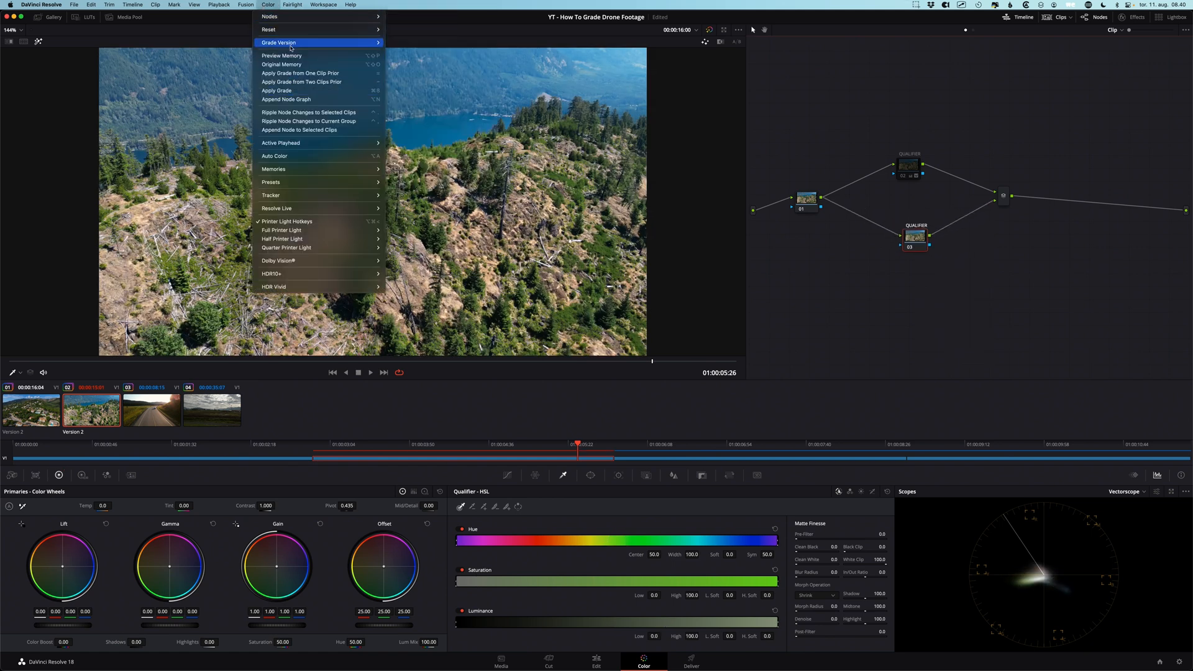
mouse_move(271, 182)
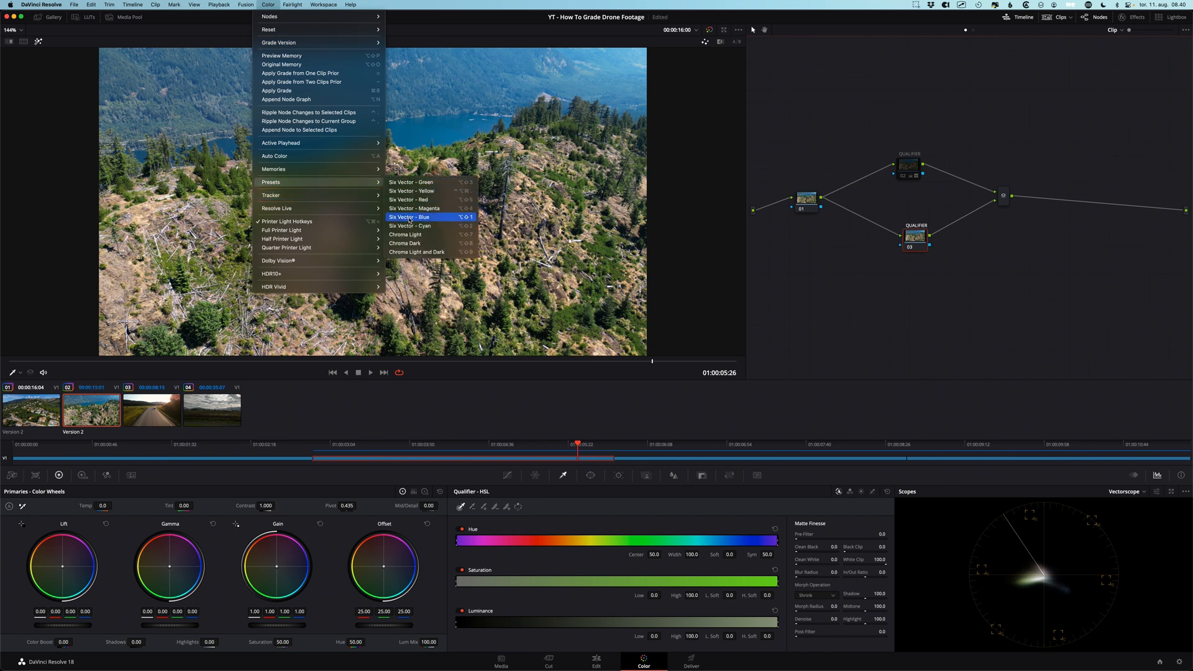
left_click(409, 217)
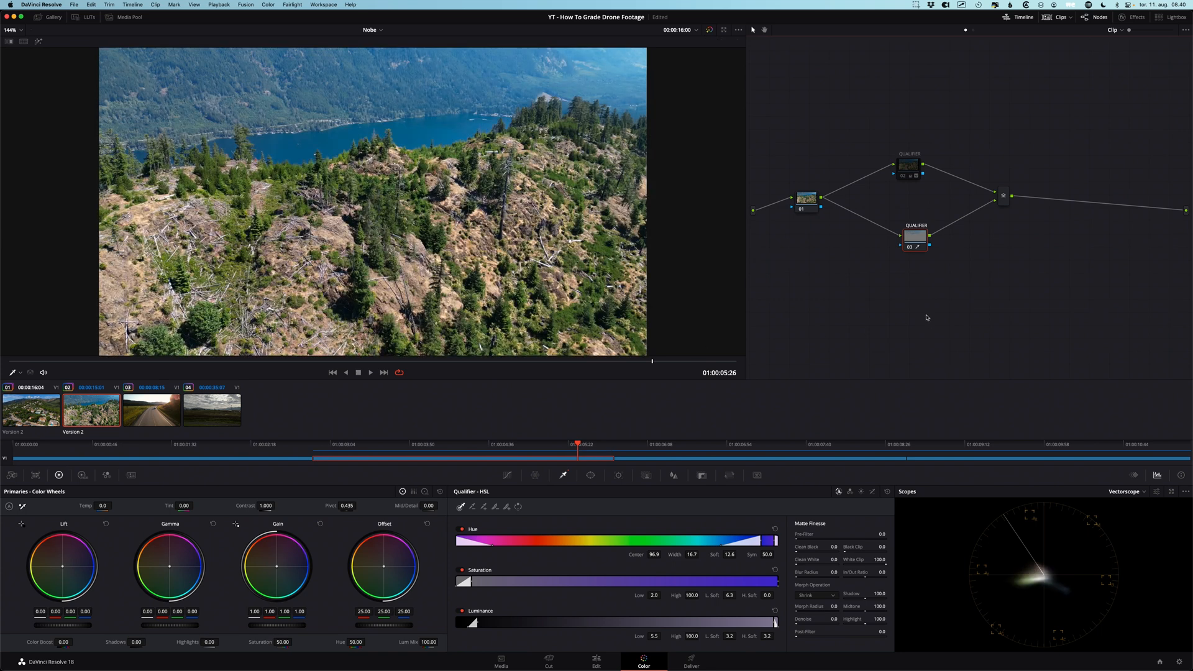
left_click(909, 166)
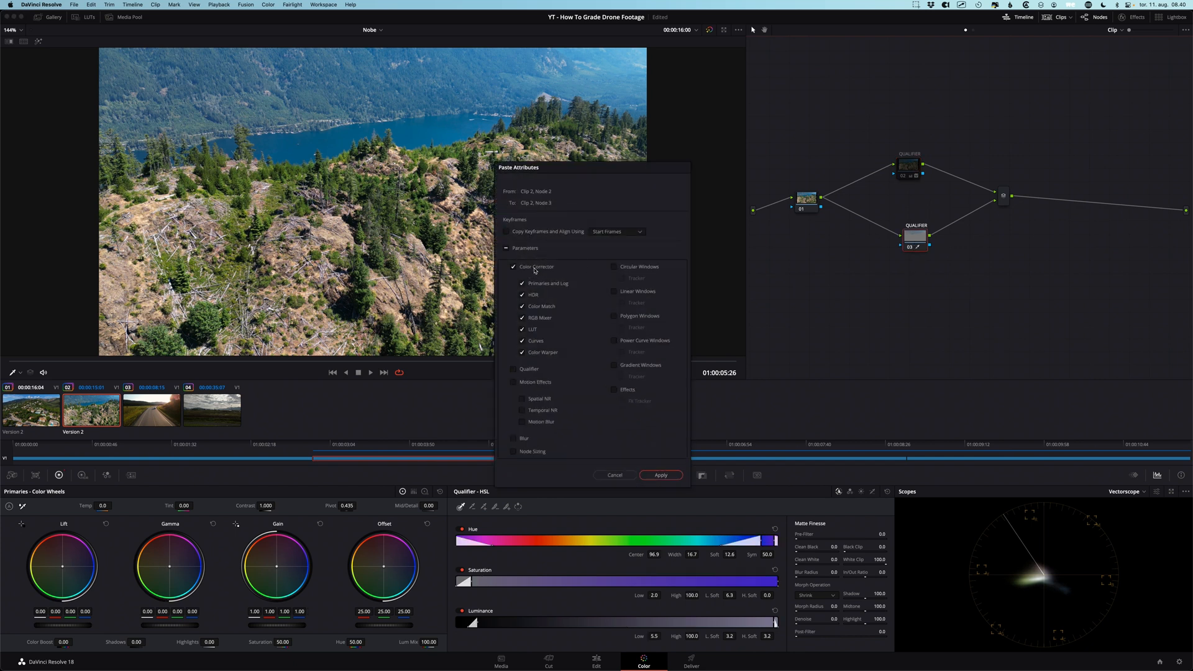
left_click(658, 475)
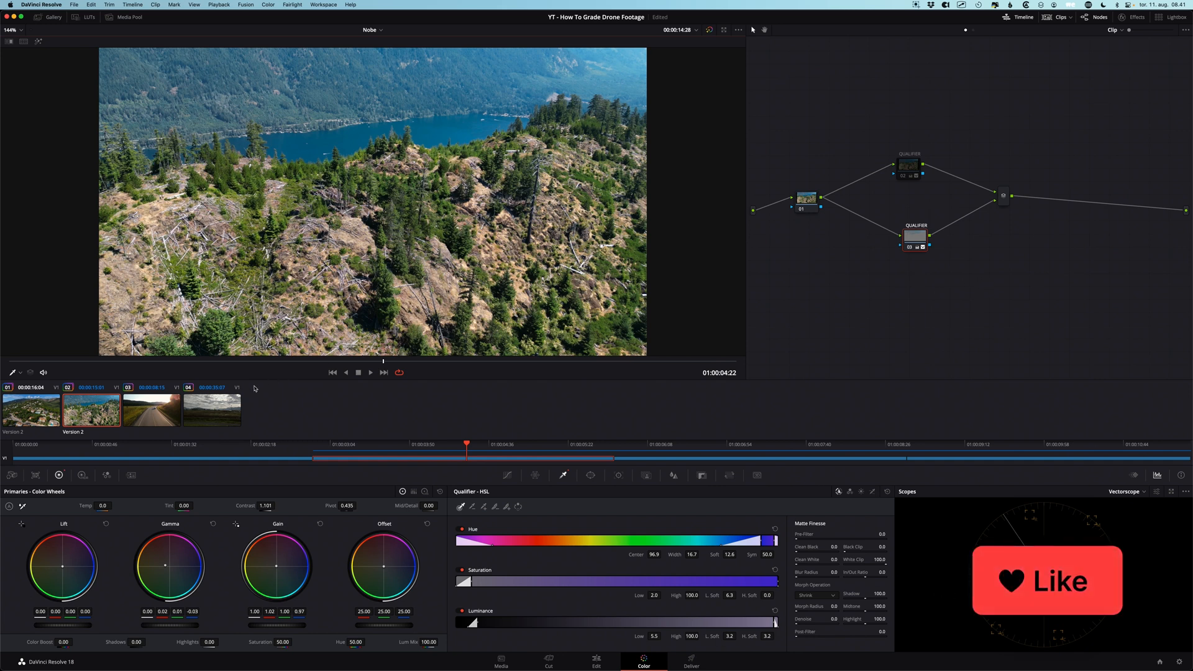
On clip 04, widen the sky qualifier by lowering and fine-tuning the Luminance low handle
left_click(212, 409)
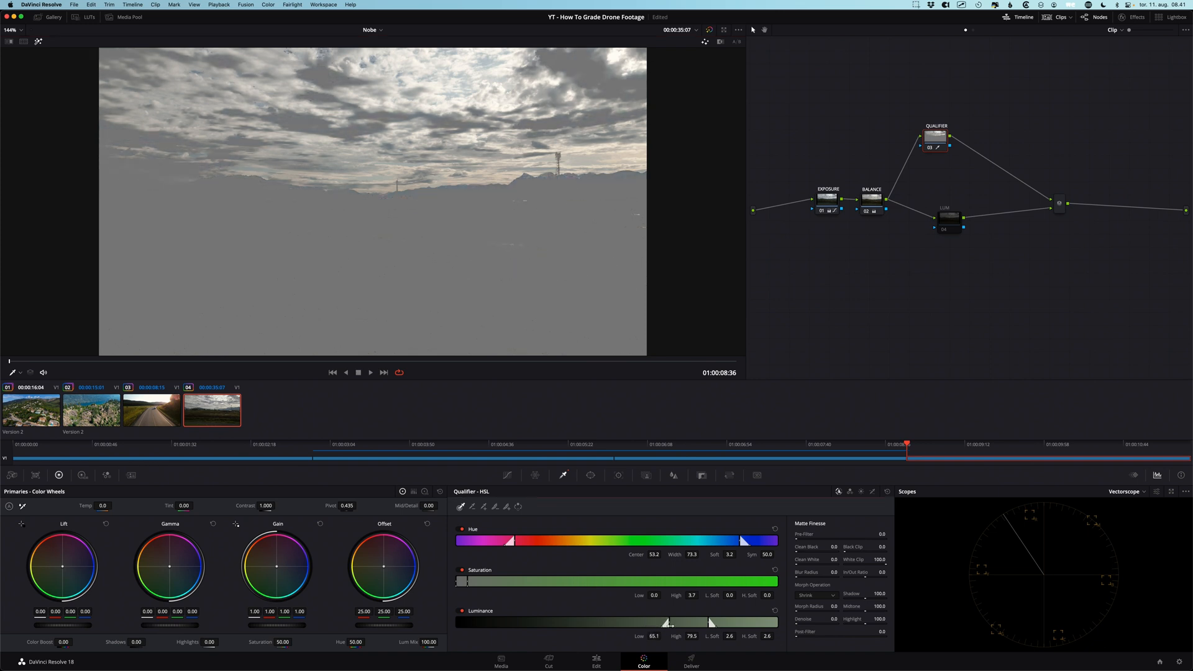
left_click_drag(656, 622, 652, 622)
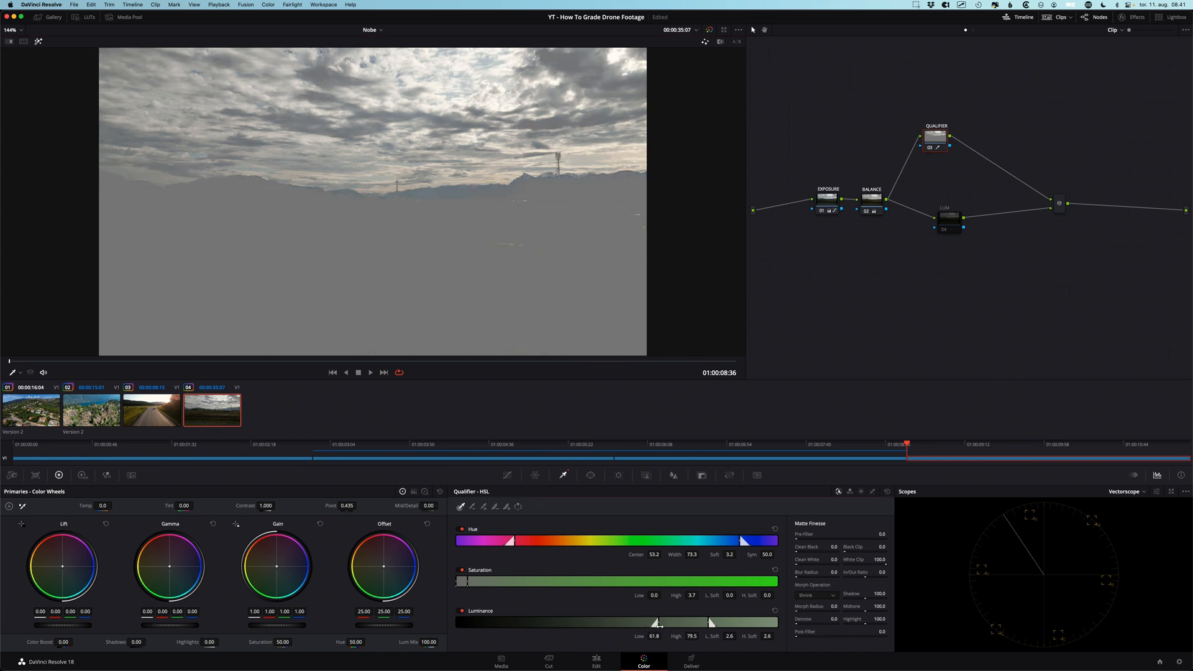
left_click_drag(653, 622, 662, 623)
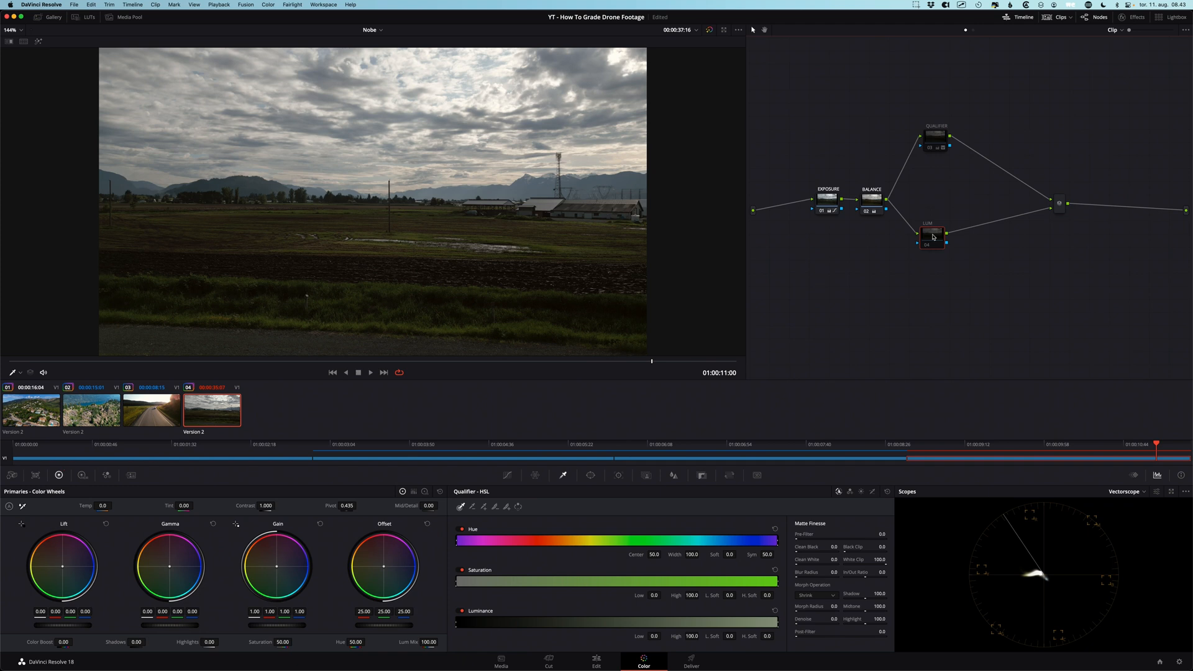
Give the LUM node a luminance-only preset qualifier with a lowered high range, and paste the grade's attributes
left_click(931, 233)
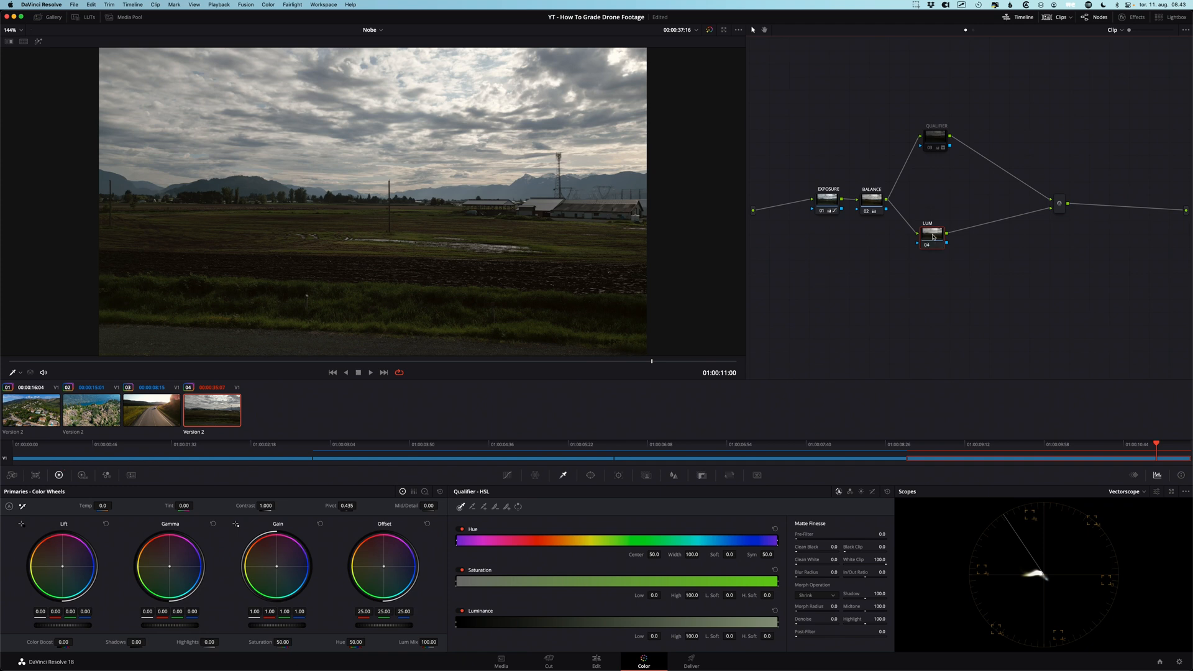
left_click(267, 5)
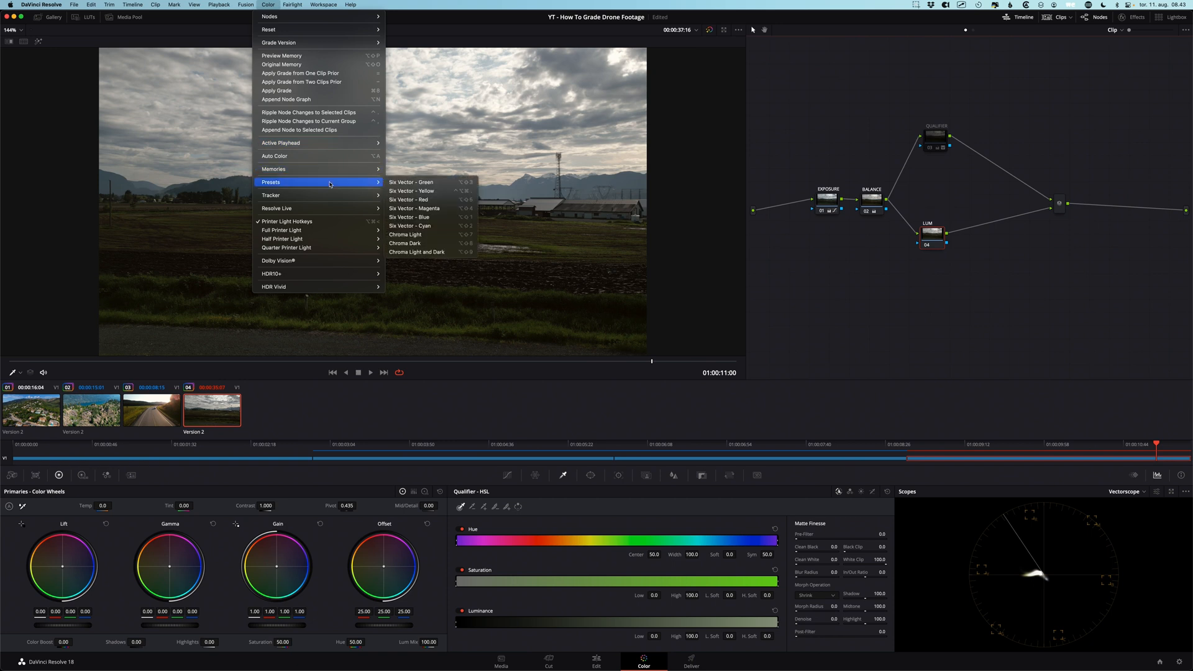
mouse_move(428, 234)
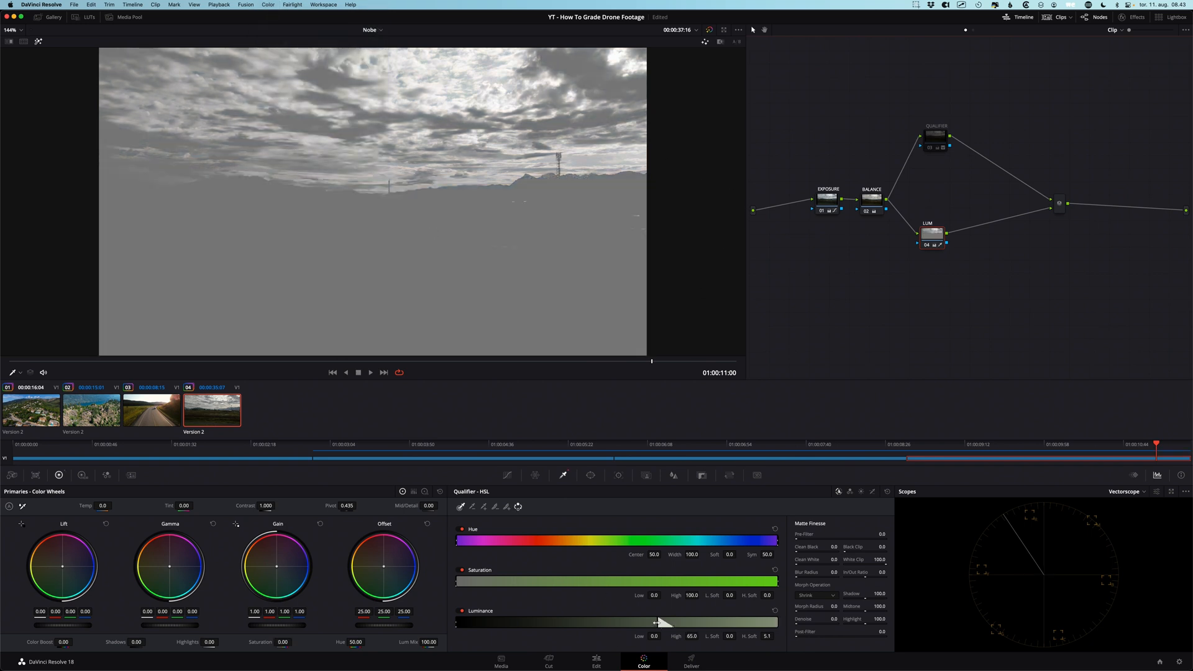
left_click_drag(657, 621, 664, 621)
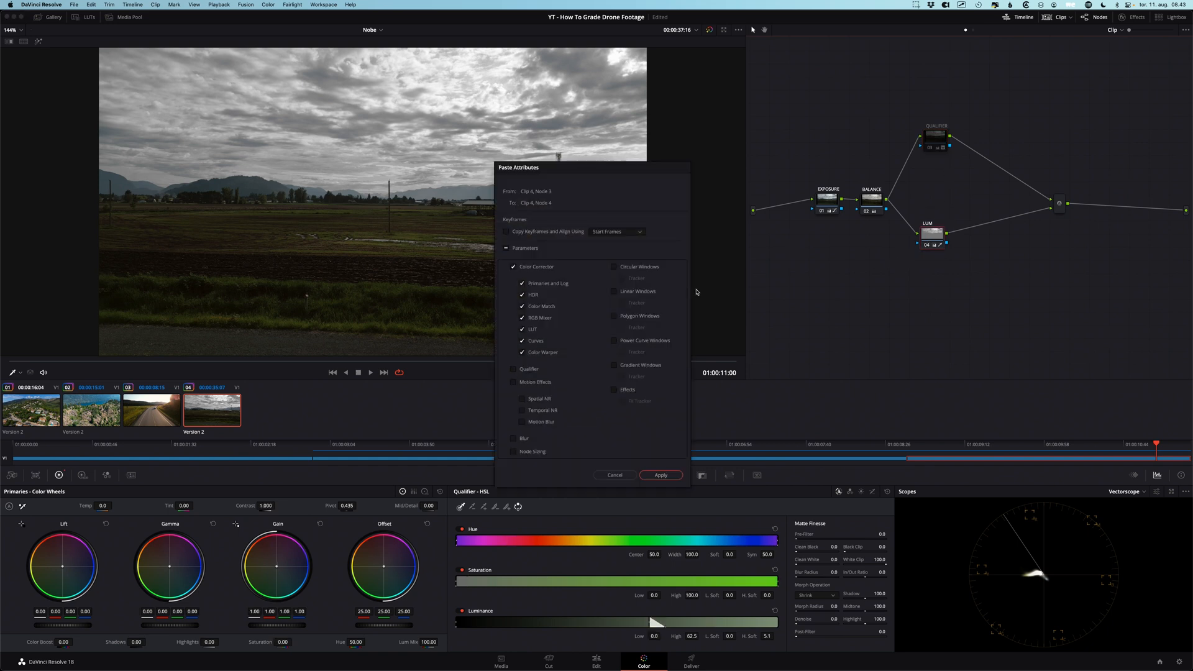
left_click(660, 474)
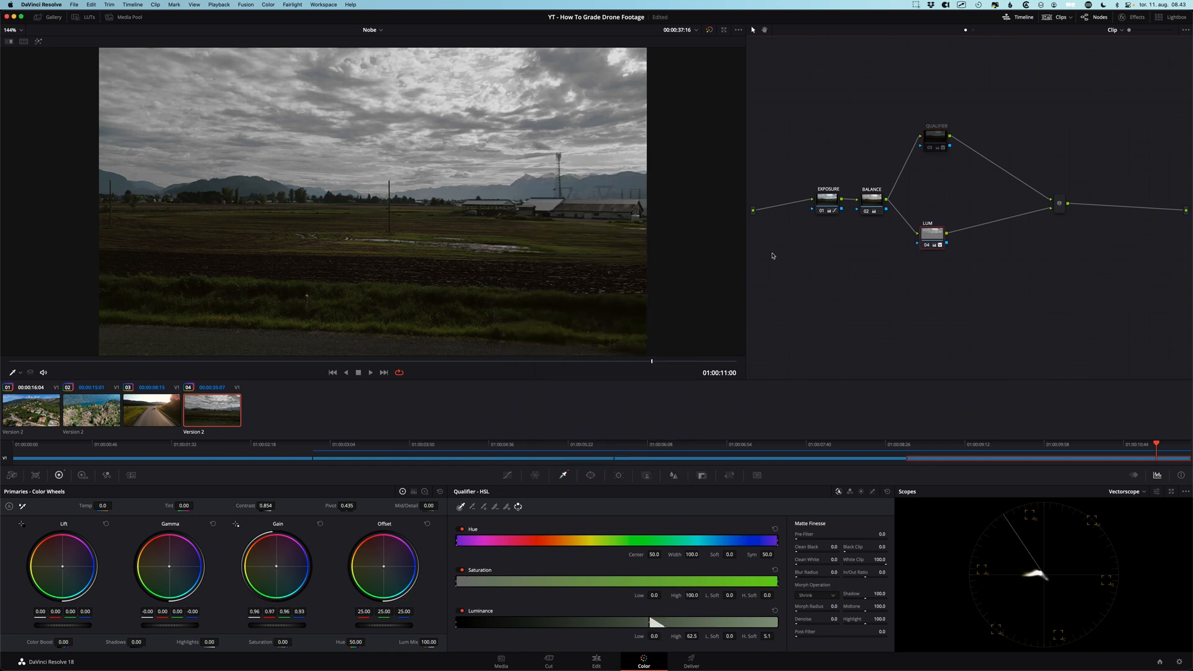